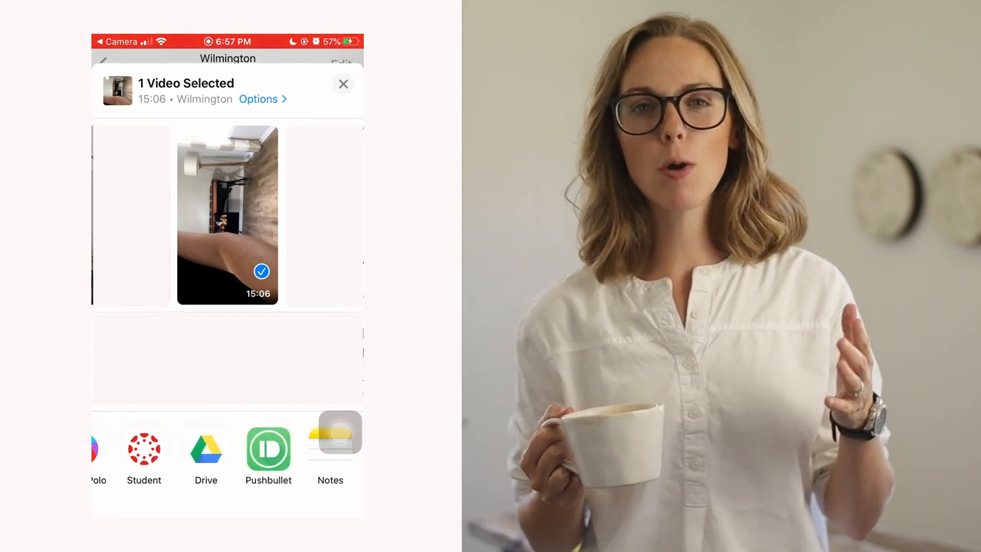
# Step: Upload IMG_1667.mov from the phone into the Drive folder 'Video about Video'
pyautogui.click(205, 448)
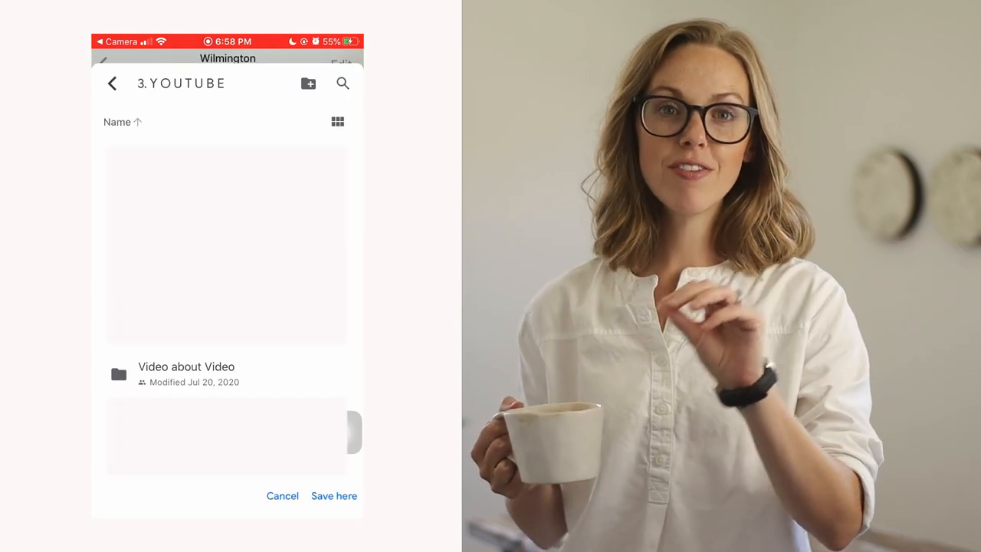
pyautogui.click(334, 495)
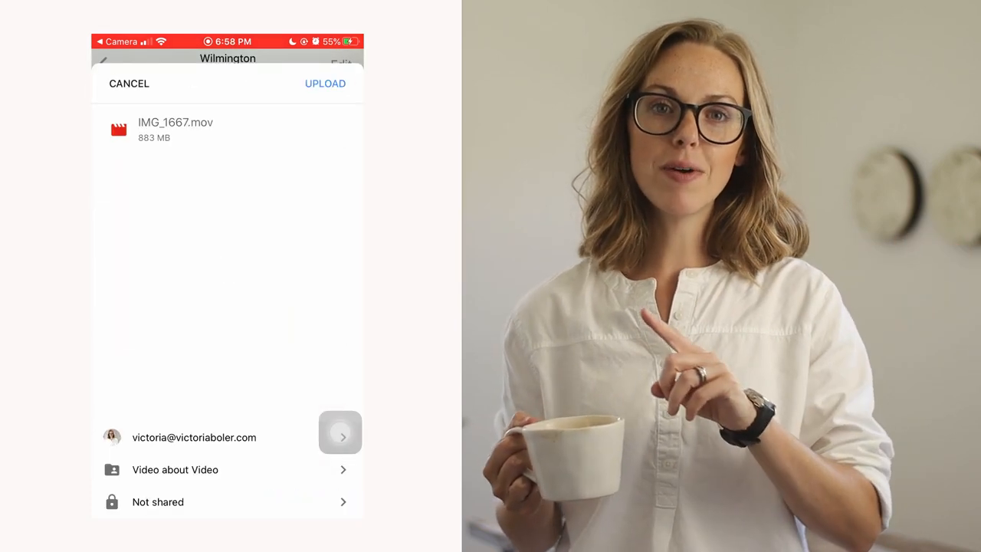
pyautogui.click(325, 83)
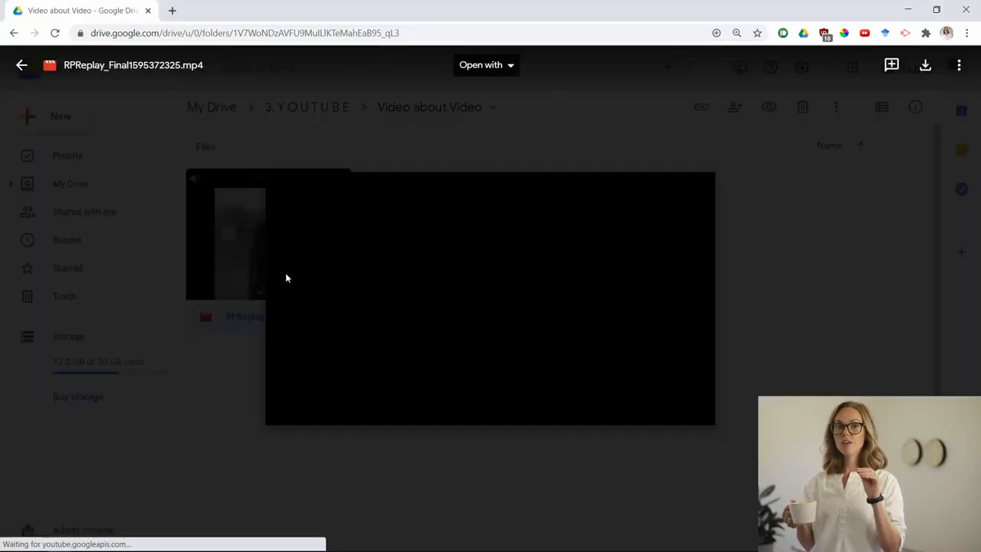
# Step: Play the Drive preview of the uploaded video and download it
pyautogui.click(490, 299)
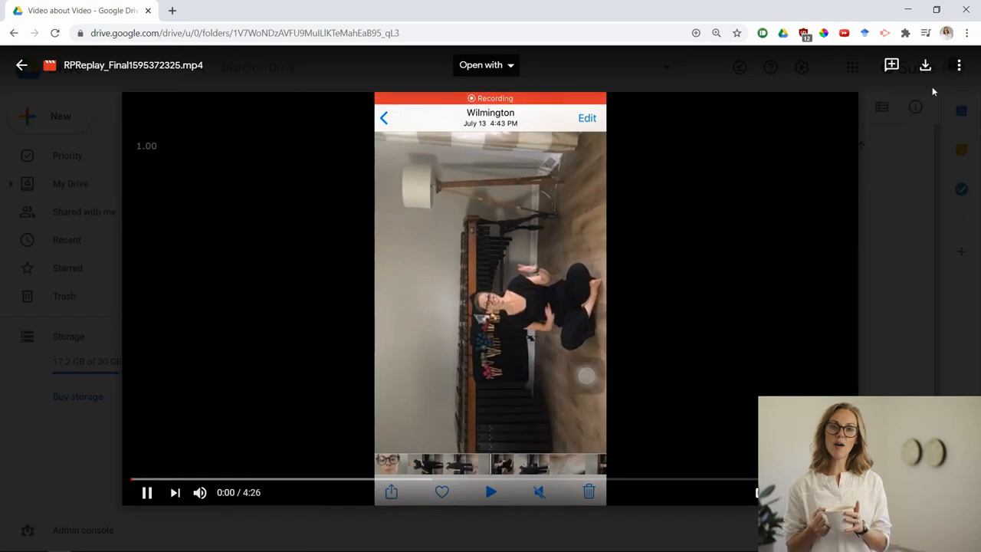
pyautogui.click(925, 66)
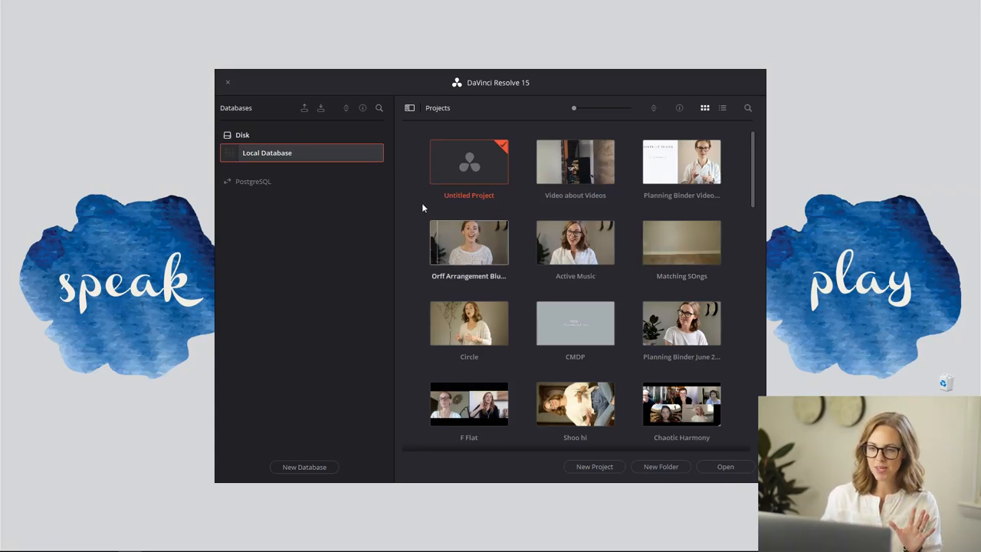
pyautogui.moveTo(397, 232)
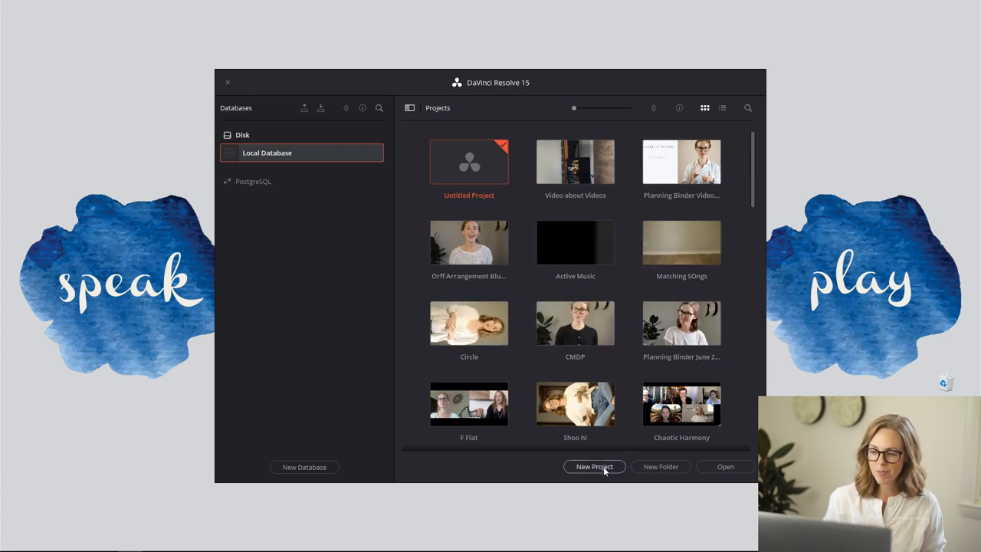
# Step: Create a new project named 'I Love Apple Tree' from the project manager
pyautogui.click(594, 466)
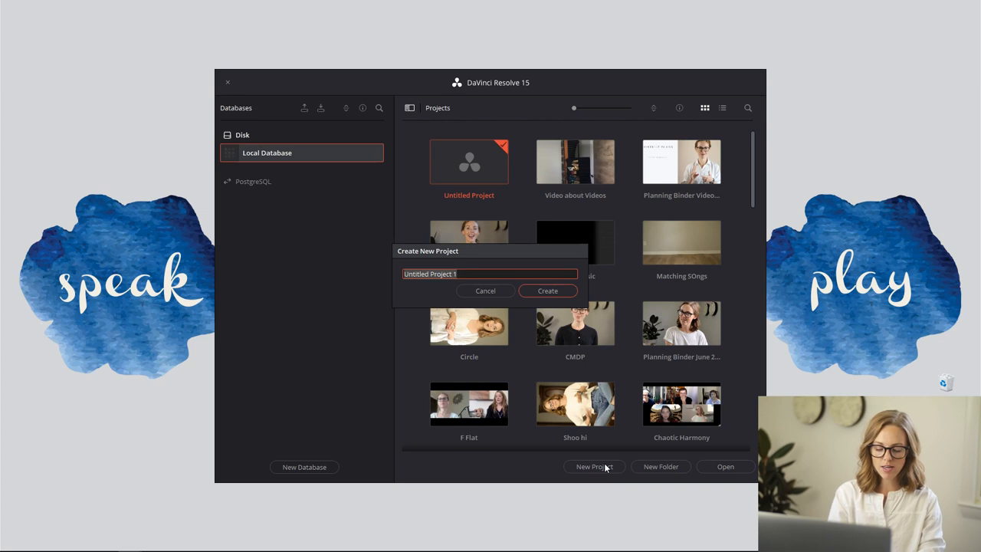
pyautogui.write('I Lov')
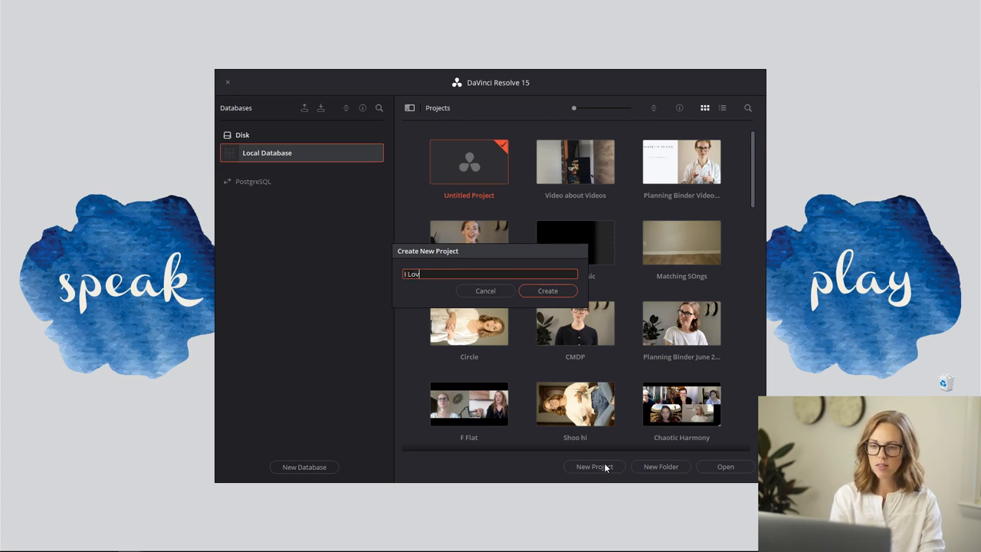
pyautogui.write('e Apple T')
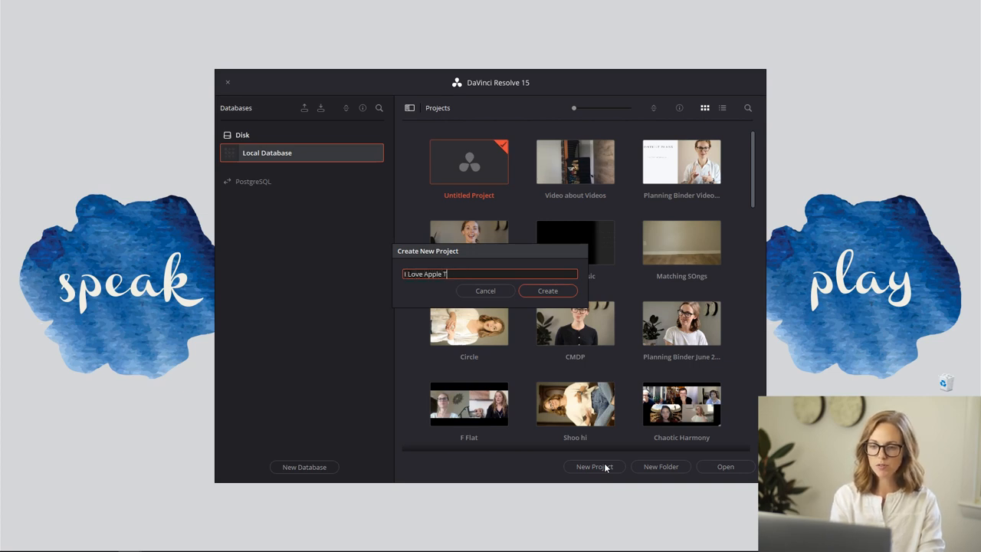
pyautogui.click(485, 290)
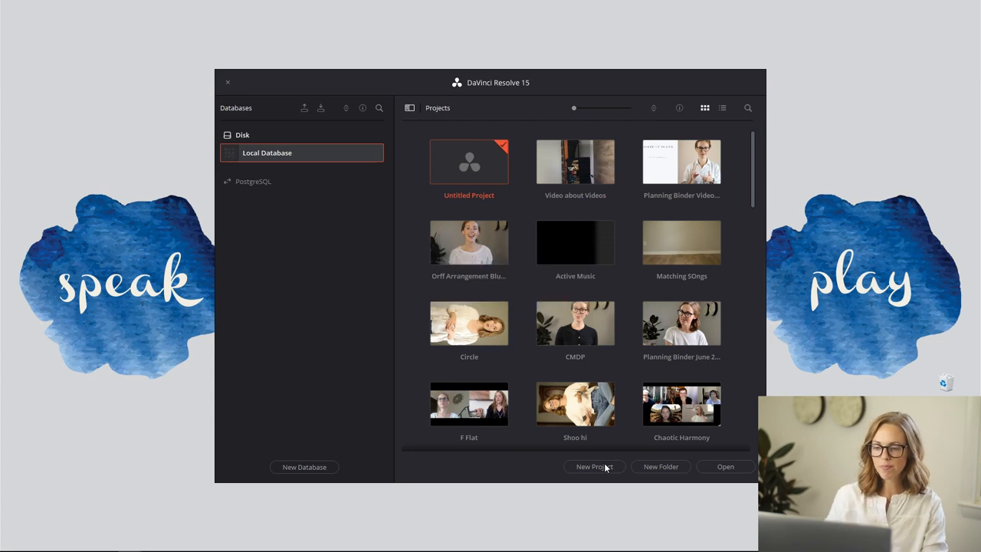
pyautogui.click(594, 466)
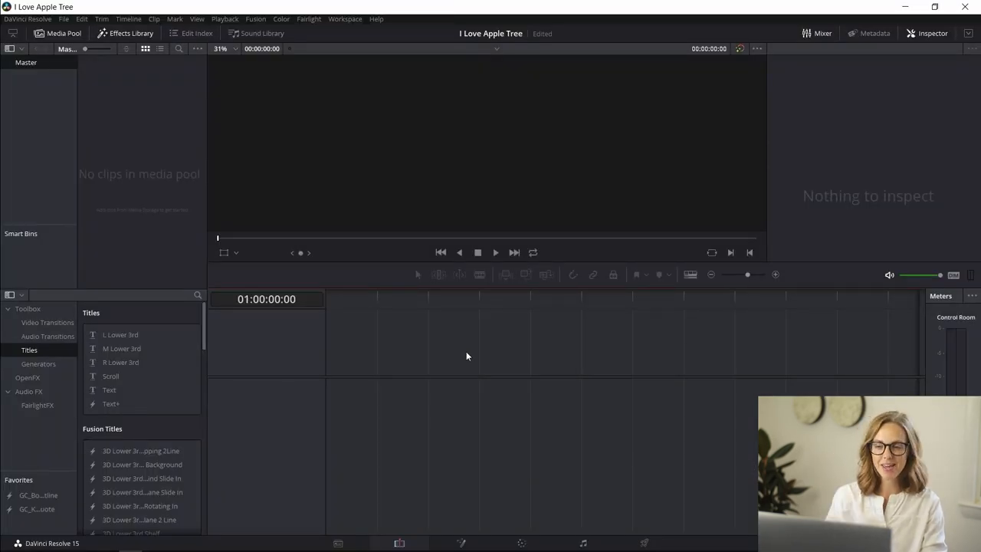
pyautogui.moveTo(396, 355)
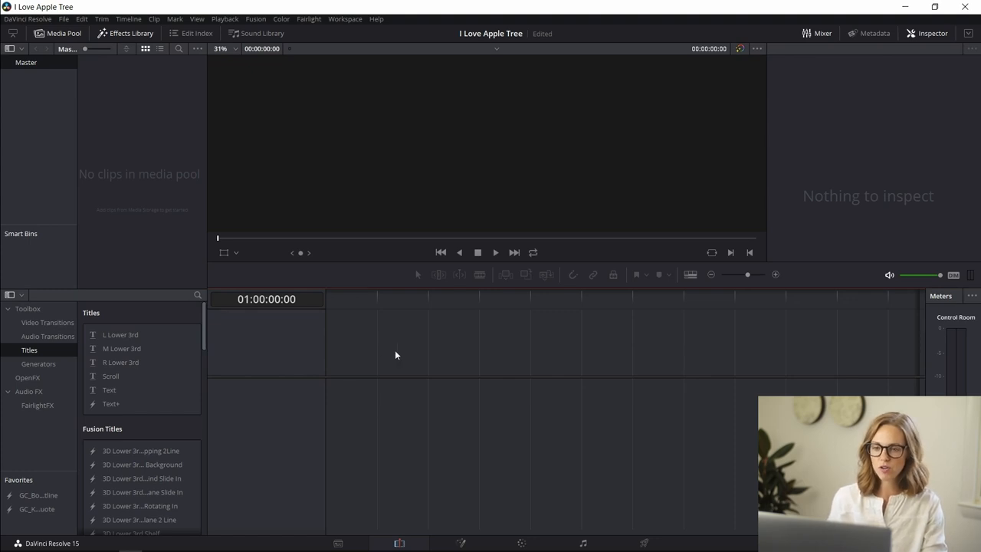
pyautogui.moveTo(398, 426)
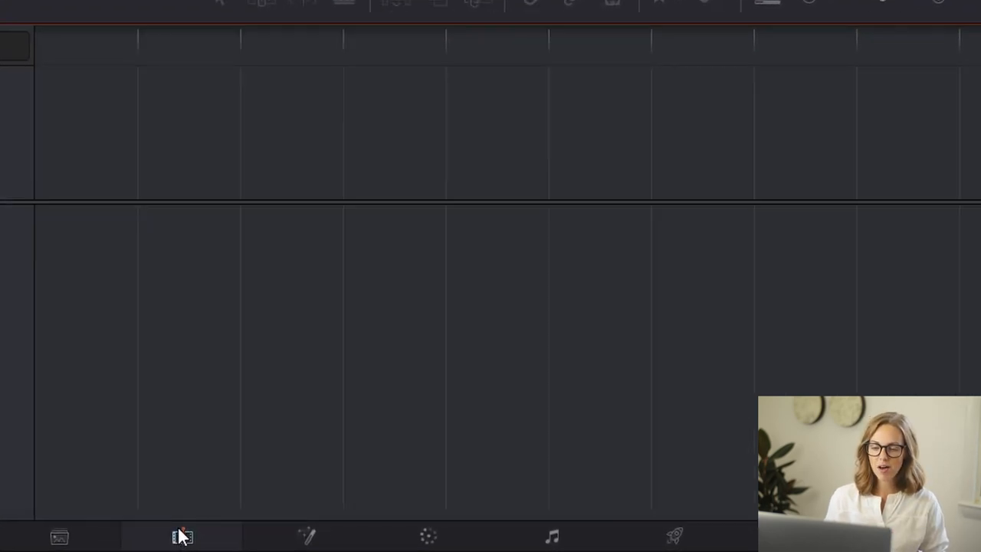
pyautogui.moveTo(671, 495)
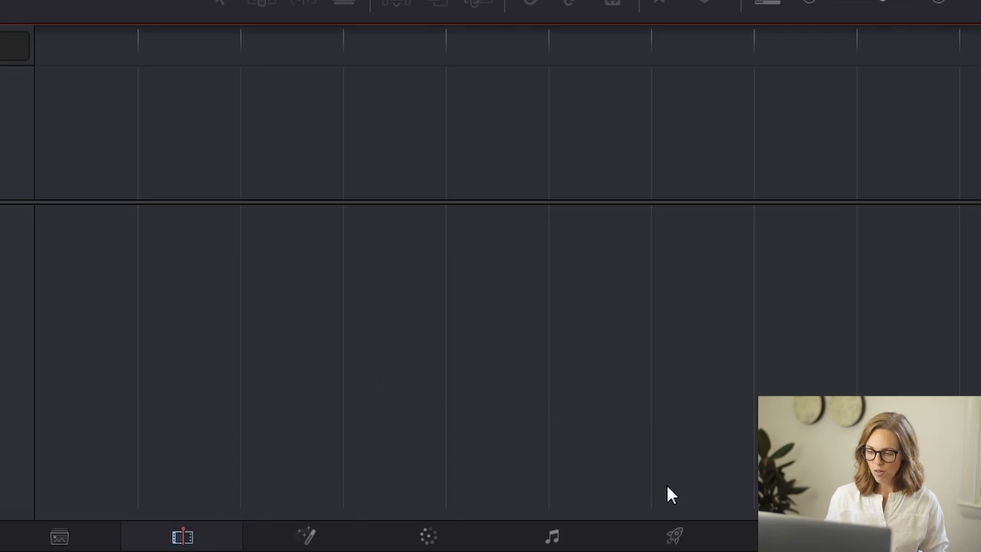
pyautogui.moveTo(675, 536)
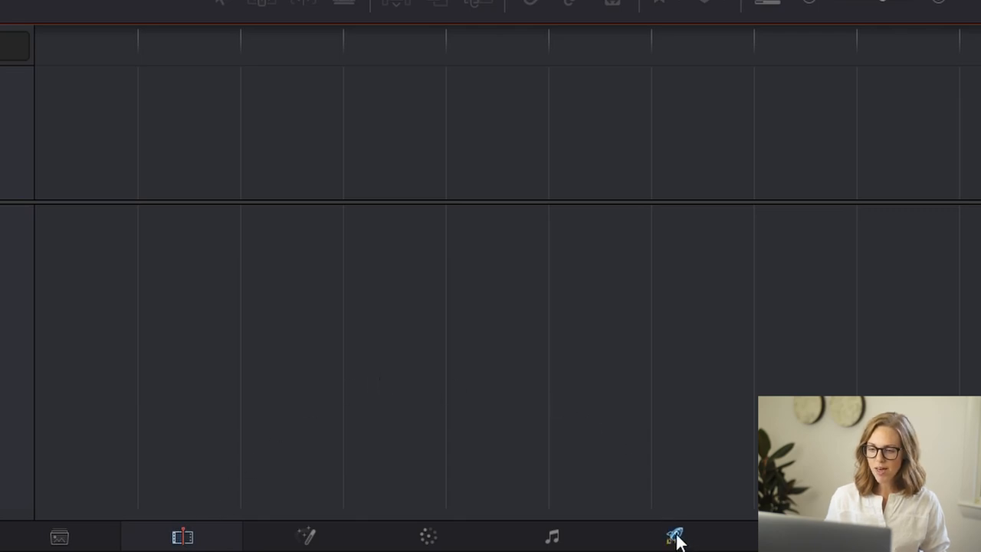
pyautogui.moveTo(182, 536)
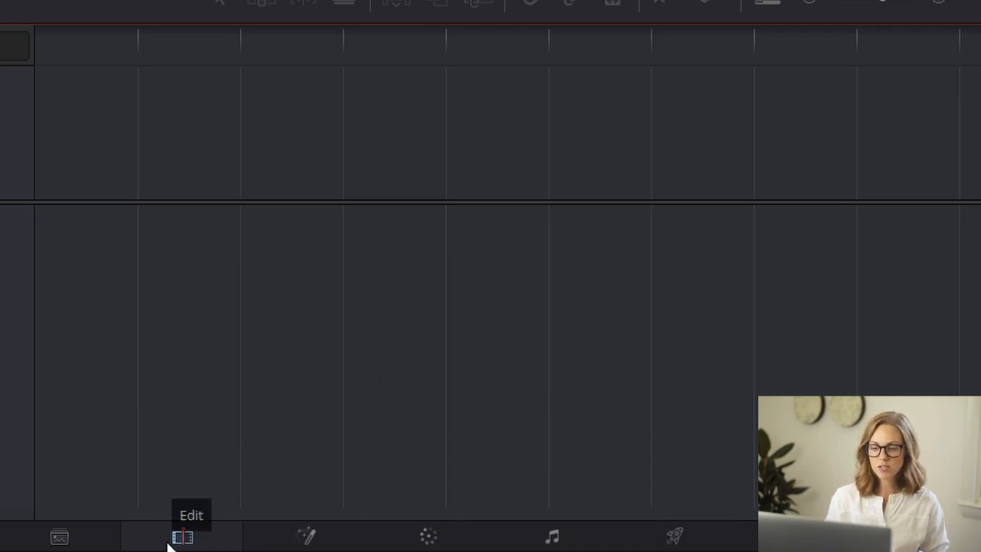
pyautogui.moveTo(610, 456)
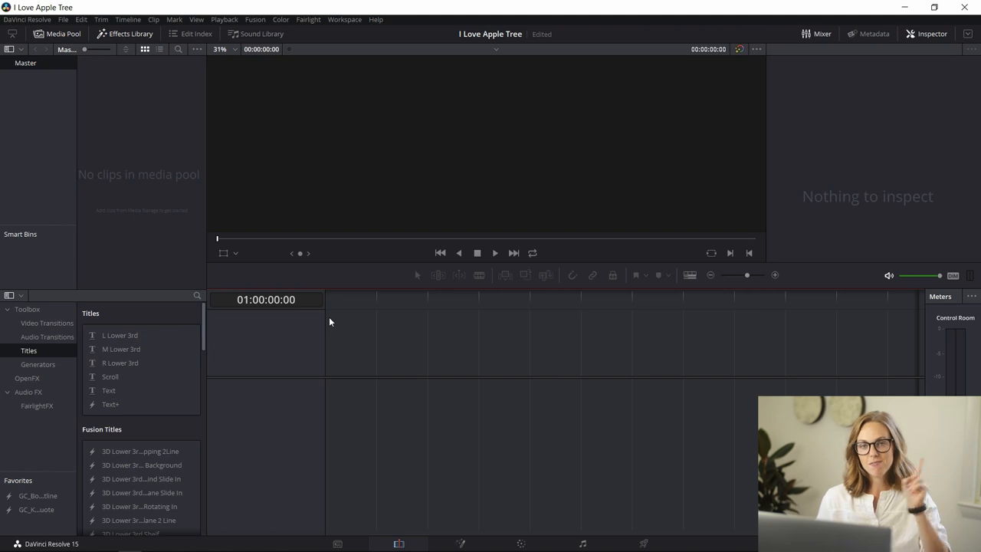
pyautogui.moveTo(456, 99)
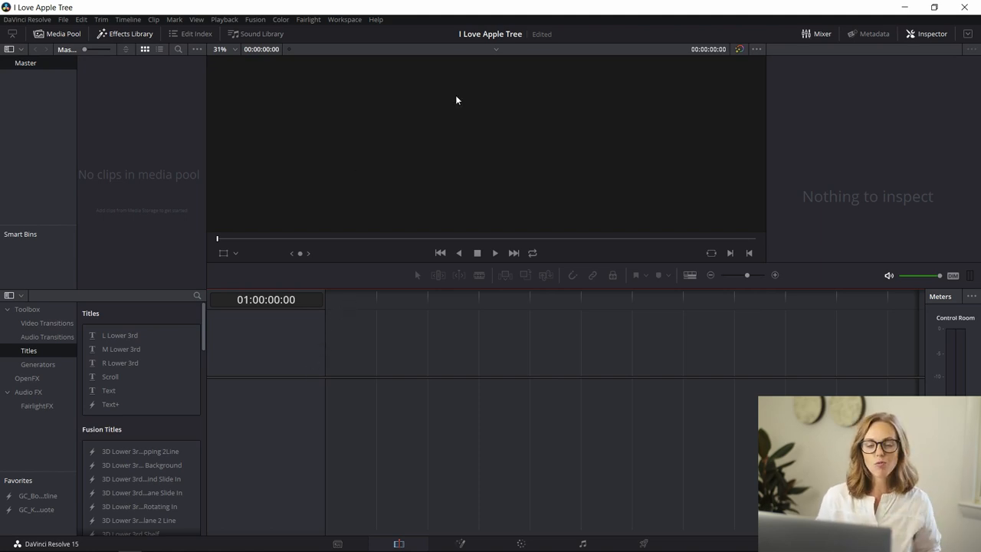
pyautogui.moveTo(146, 160)
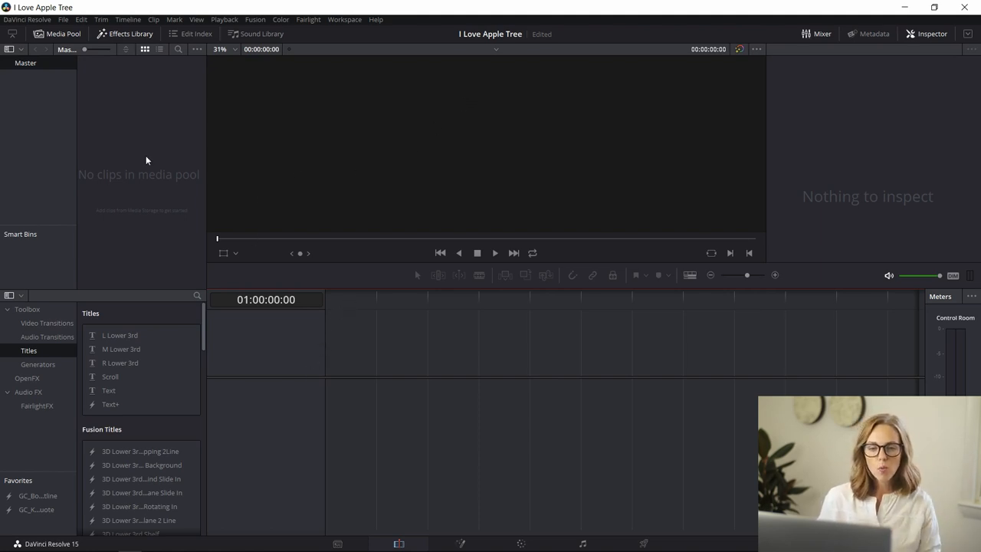
pyautogui.moveTo(225, 194)
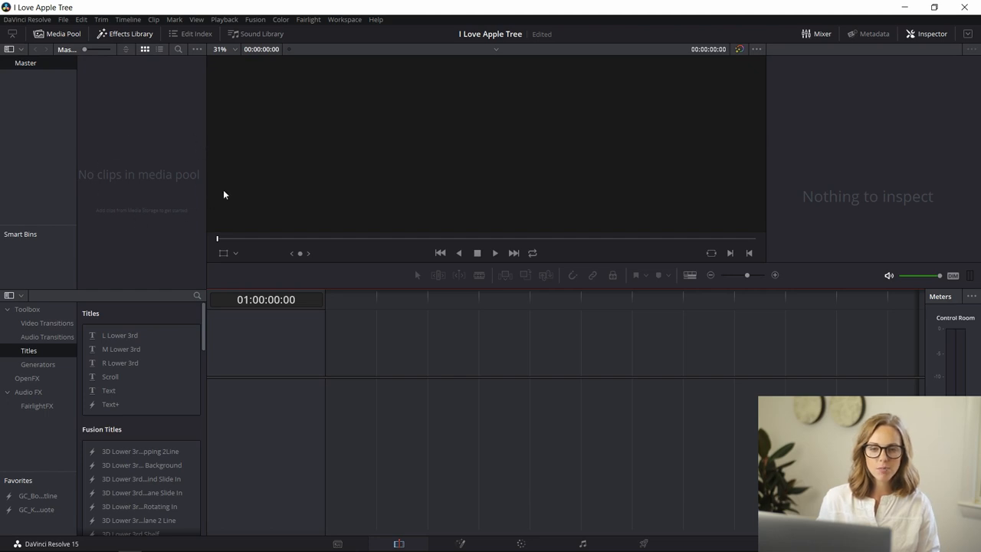
pyautogui.moveTo(121, 186)
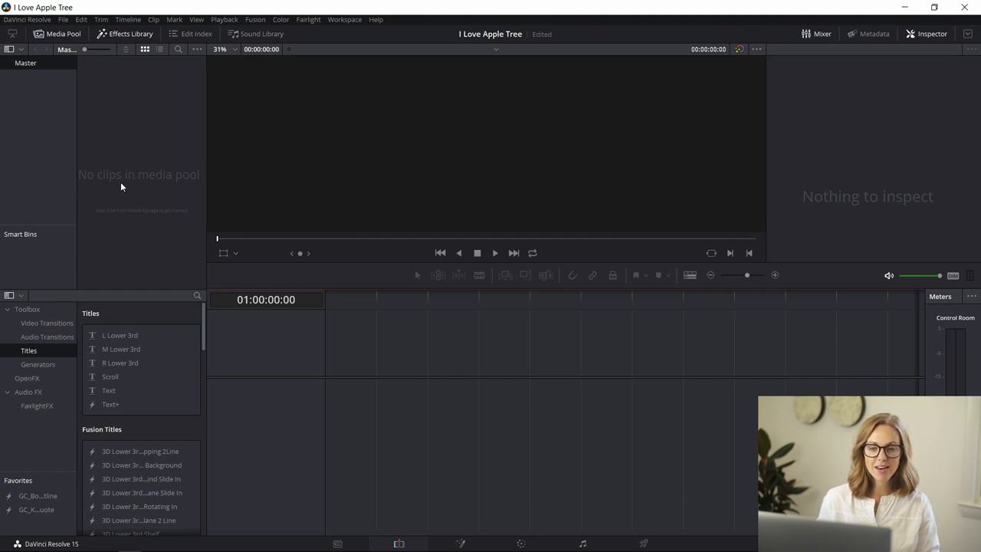
pyautogui.moveTo(442, 368)
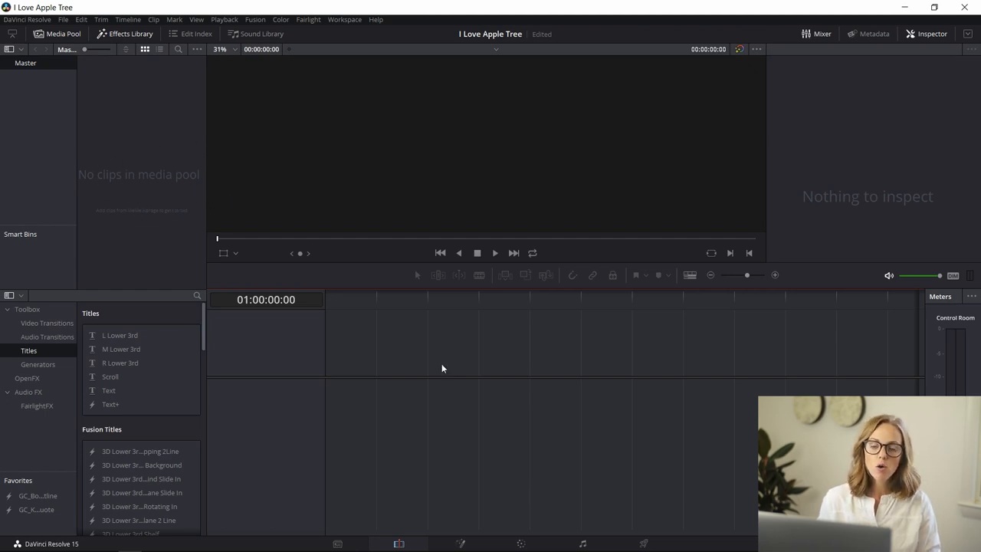
pyautogui.moveTo(732, 369)
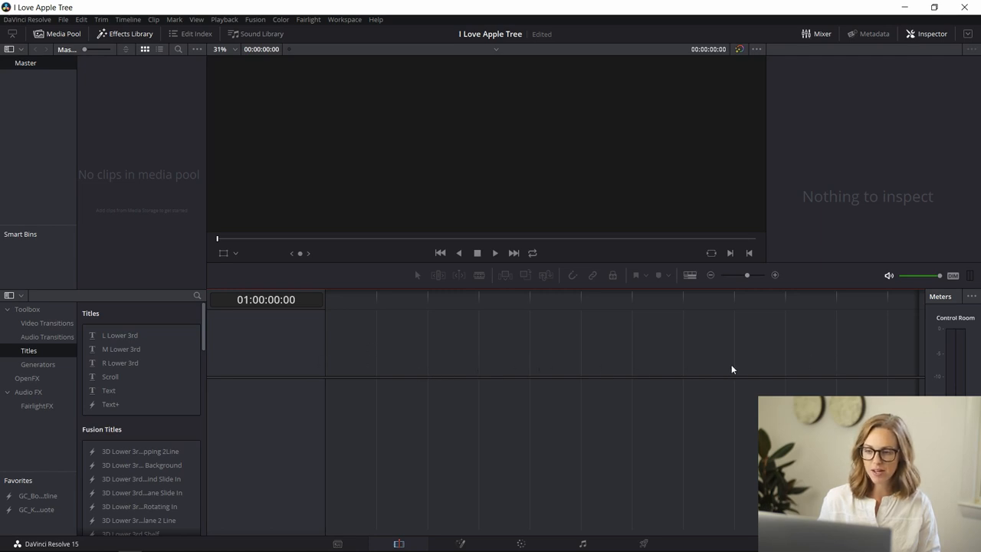
pyautogui.moveTo(344, 366)
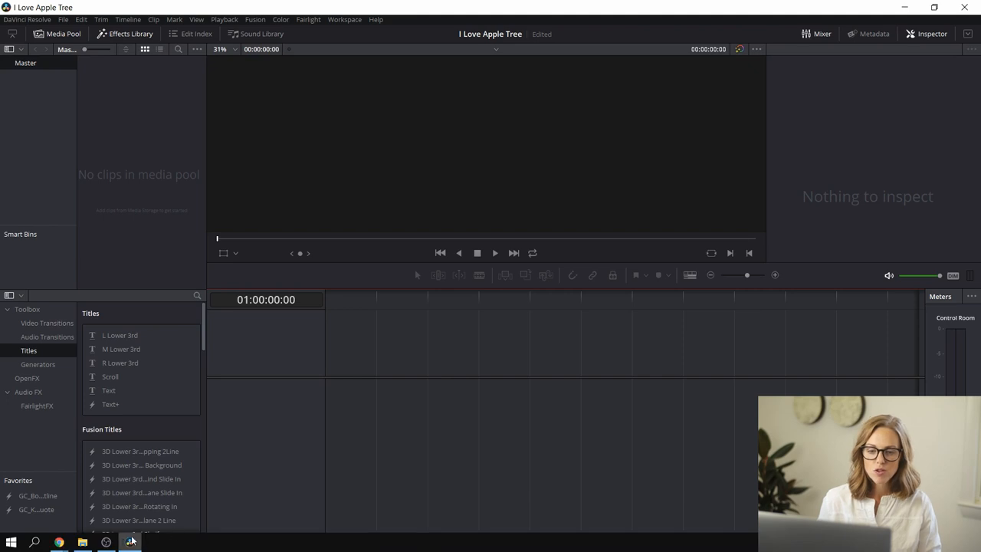
# Step: Open the folder holding the downloaded IMG_1667.MOV
pyautogui.click(106, 543)
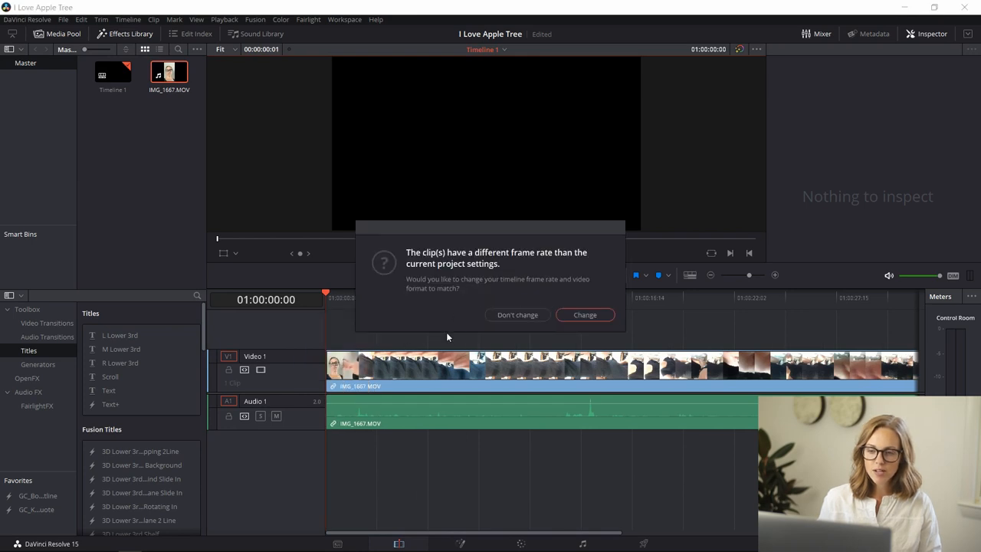
pyautogui.moveTo(148, 91)
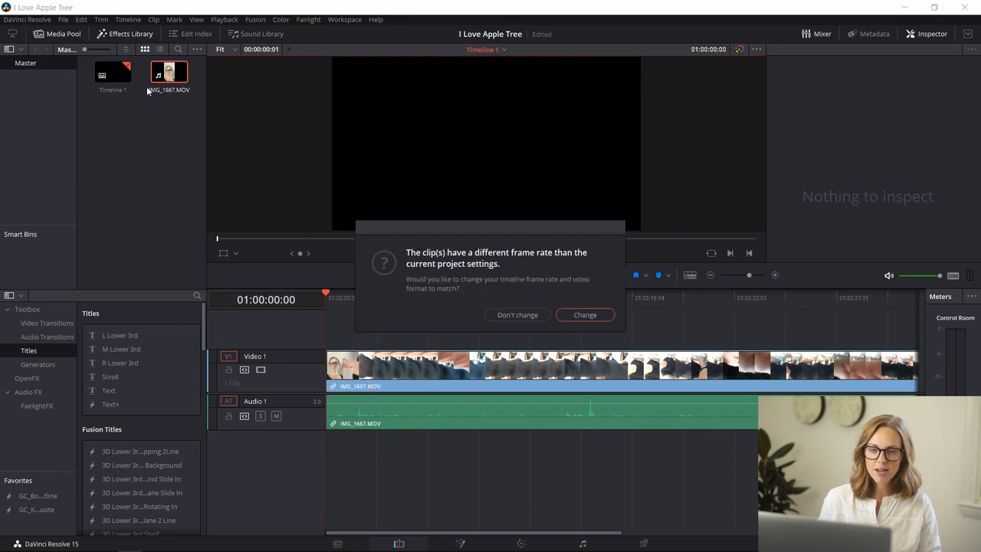
pyautogui.moveTo(177, 69)
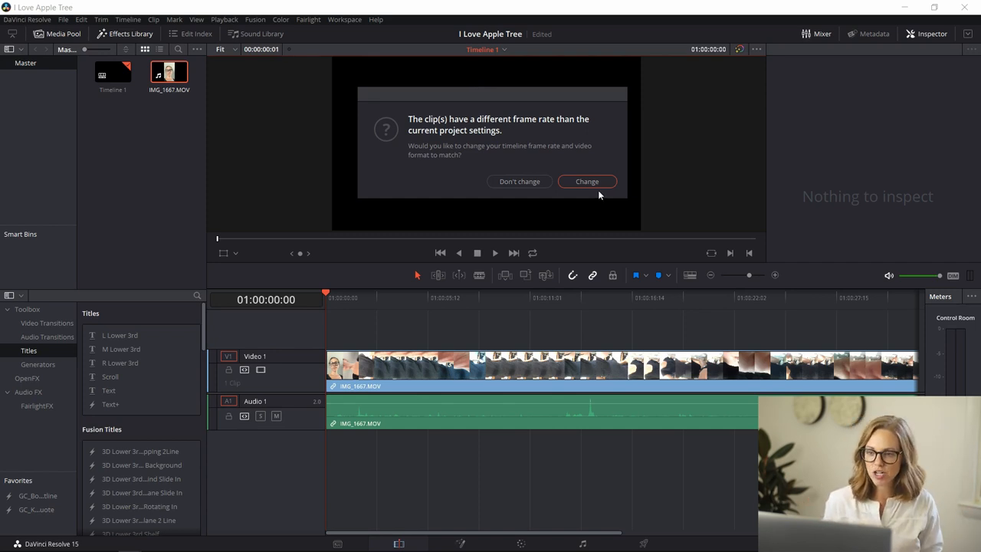
pyautogui.click(587, 181)
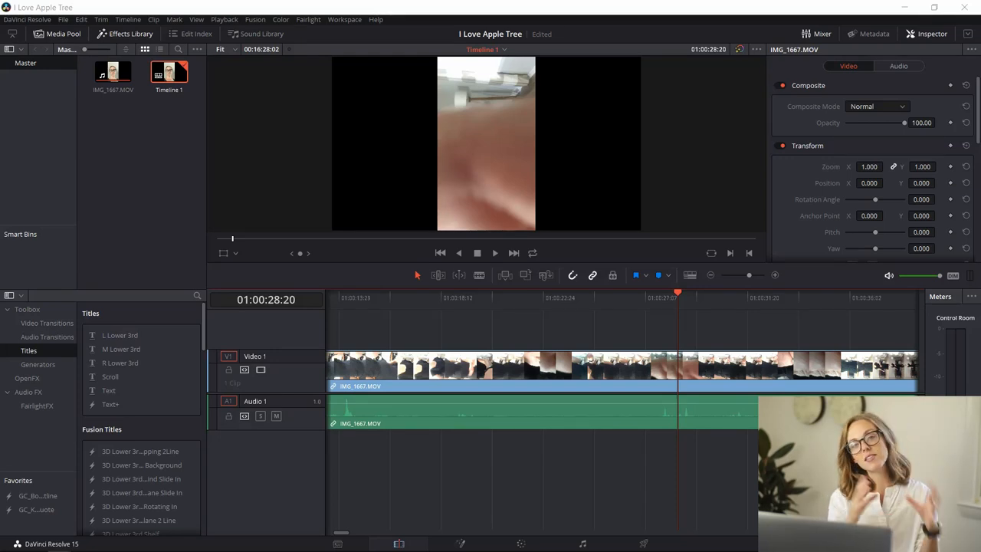
pyautogui.moveTo(628, 345)
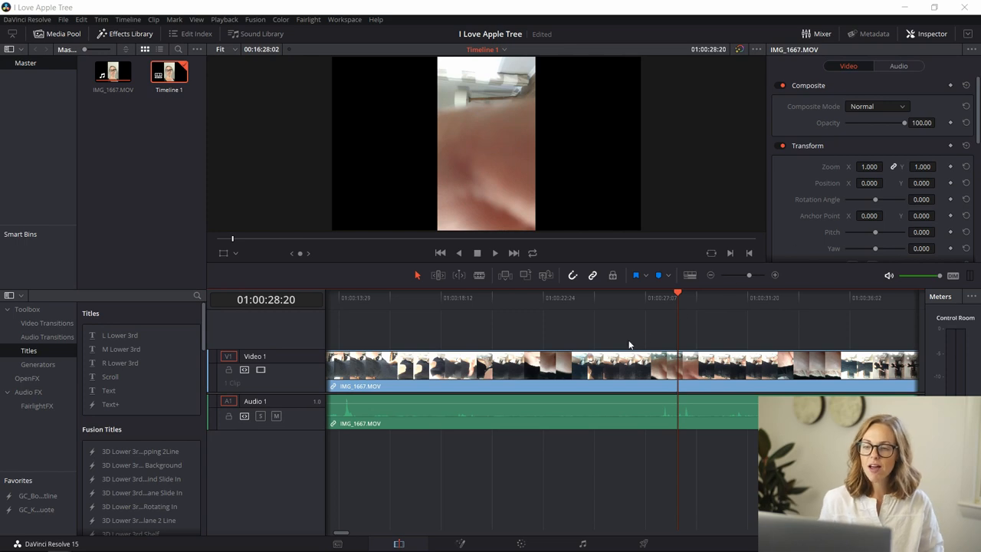
pyautogui.moveTo(680, 314)
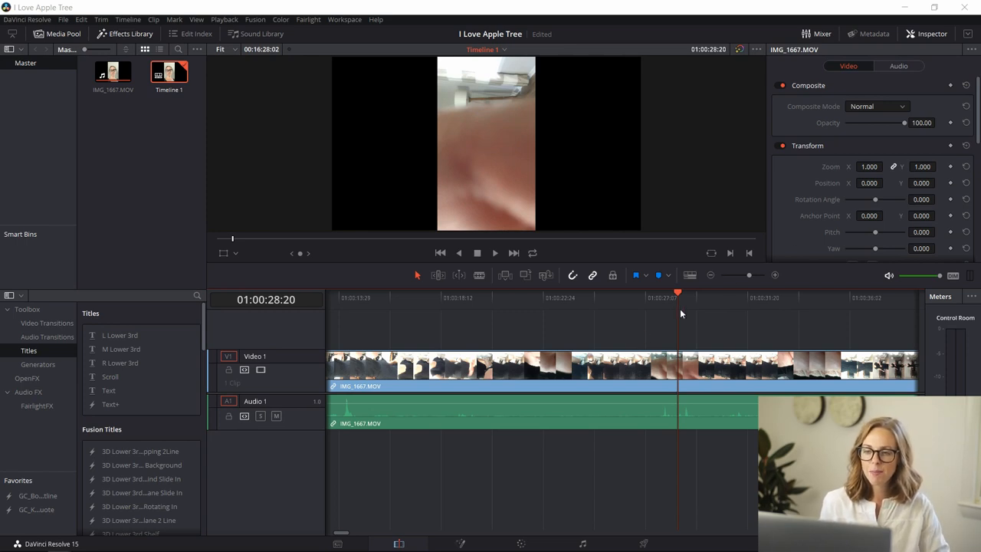
pyautogui.moveTo(676, 310)
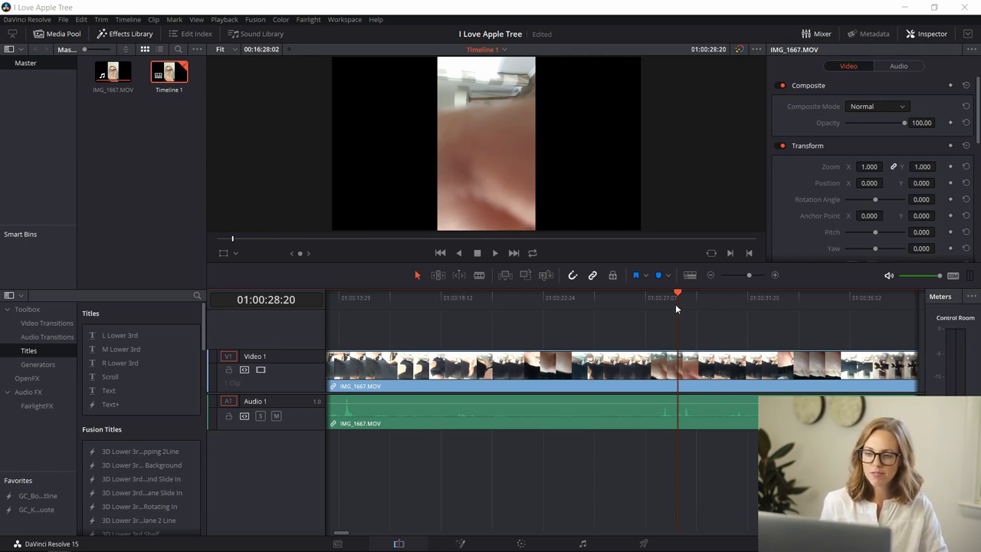
pyautogui.moveTo(265, 208)
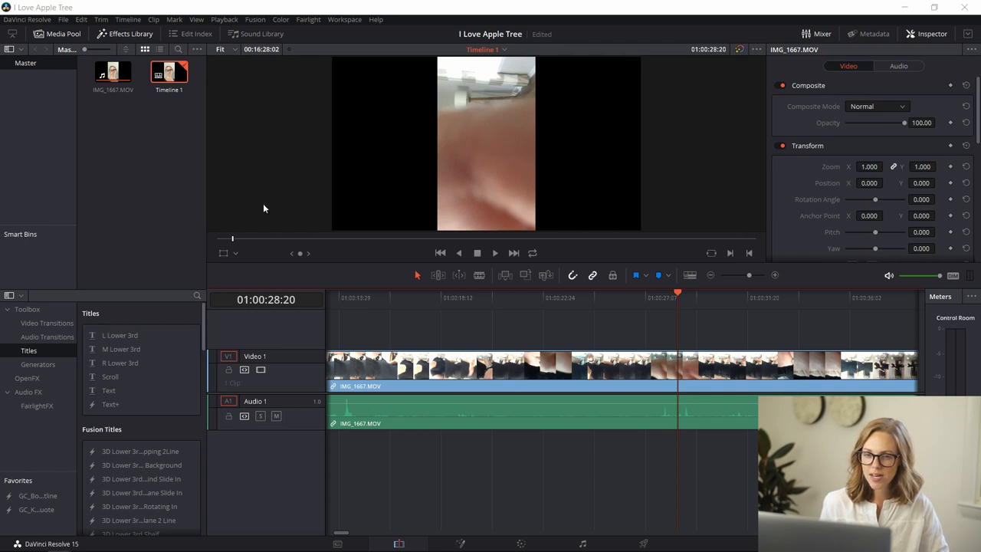
pyautogui.moveTo(845, 212)
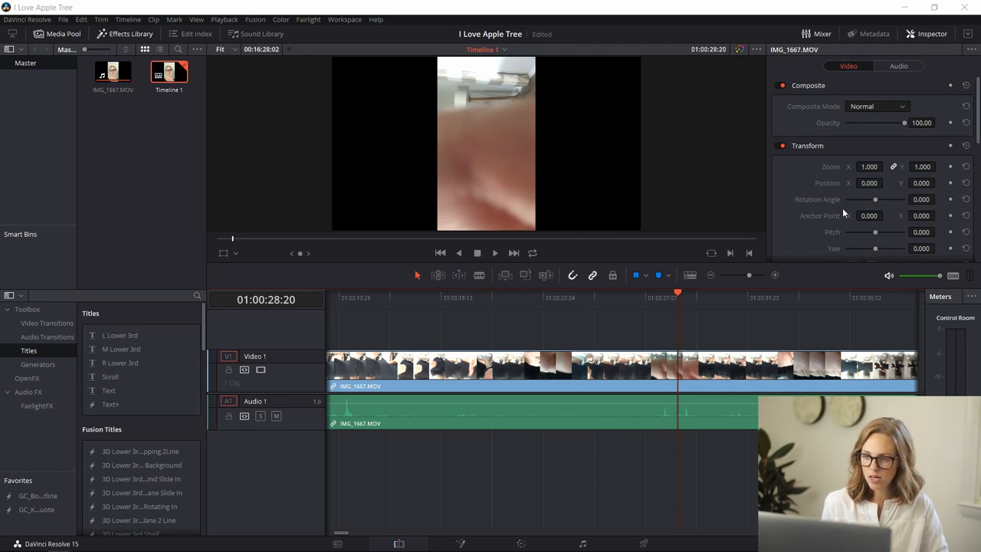
pyautogui.moveTo(826, 196)
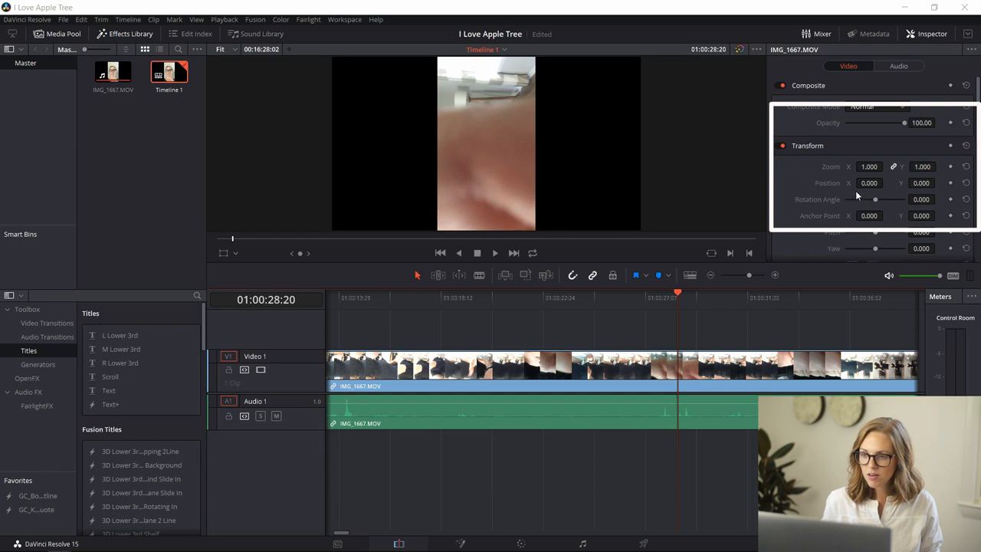
# Step: Drag the clip's Transform Rotation Angle to -90 degrees
pyautogui.scroll(-3)
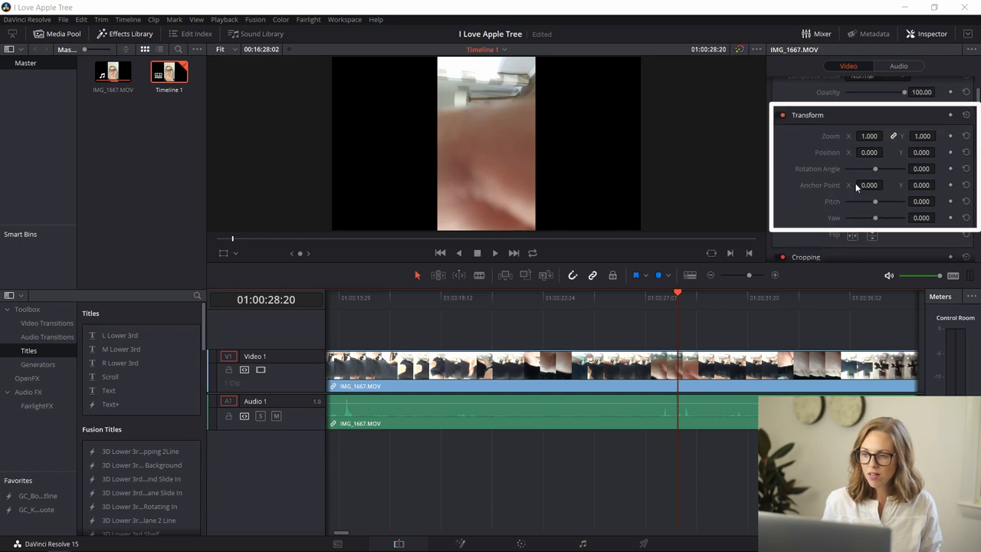
pyautogui.moveTo(857, 162)
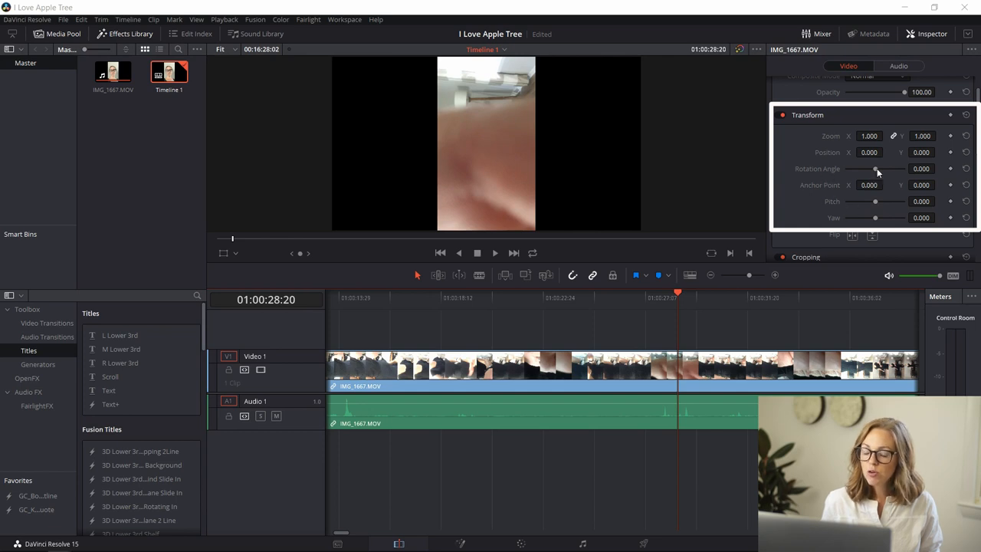
pyautogui.moveTo(889, 168); pyautogui.dragTo(857, 169)
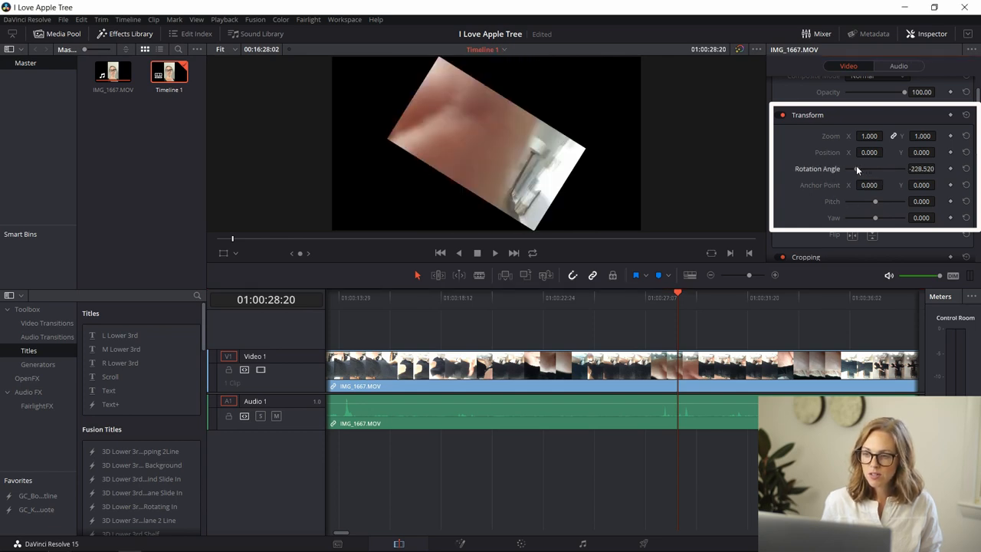
pyautogui.moveTo(895, 169); pyautogui.dragTo(920, 169)
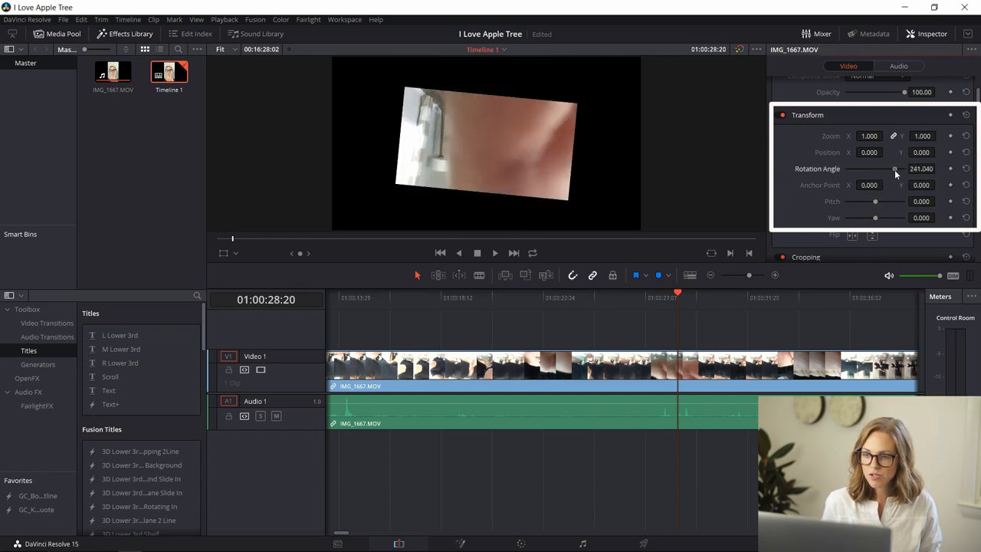
pyautogui.moveTo(881, 169); pyautogui.dragTo(881, 169)
pyautogui.write('-90.000')
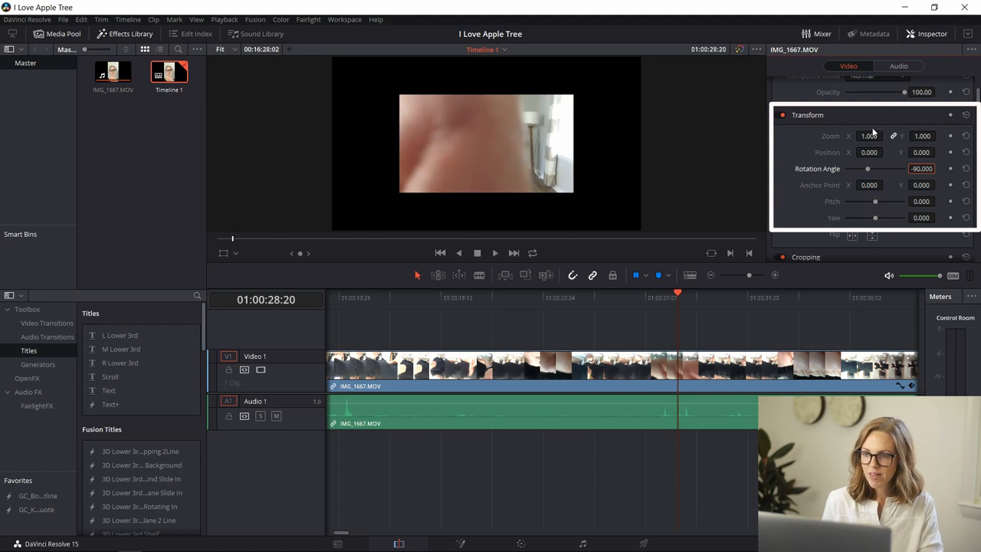
pyautogui.moveTo(755, 192)
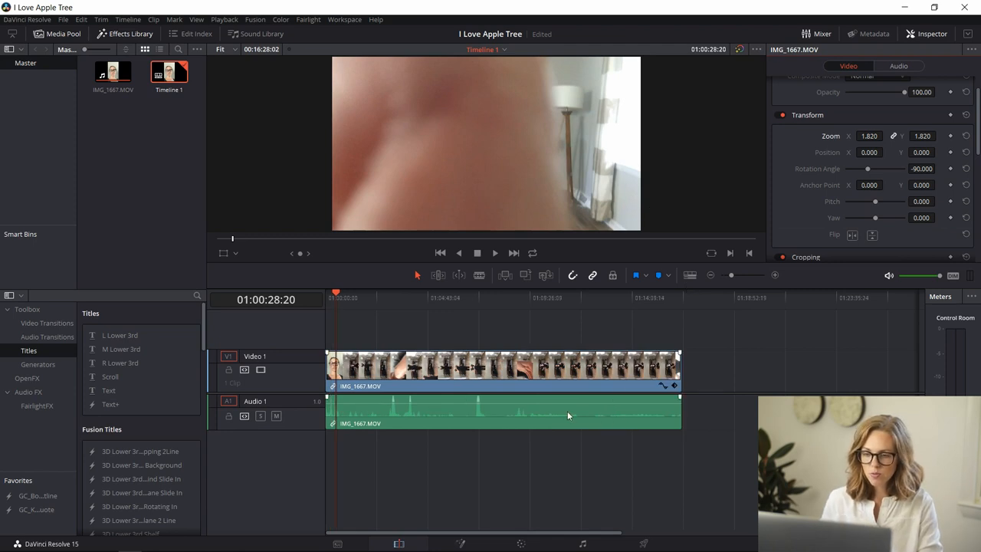
pyautogui.moveTo(574, 399)
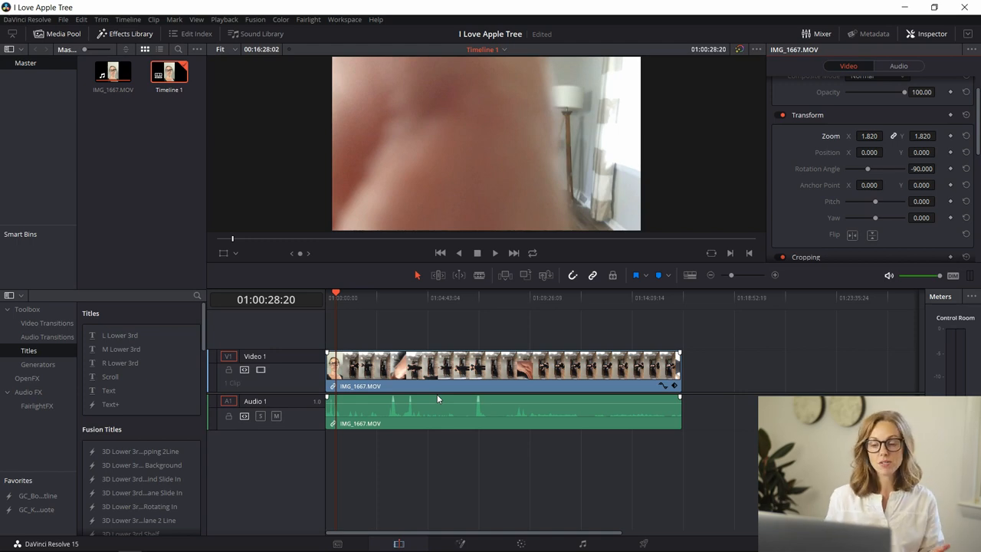
# Step: Click in the timeline after setting clip zoom to 1.820
pyautogui.click(394, 297)
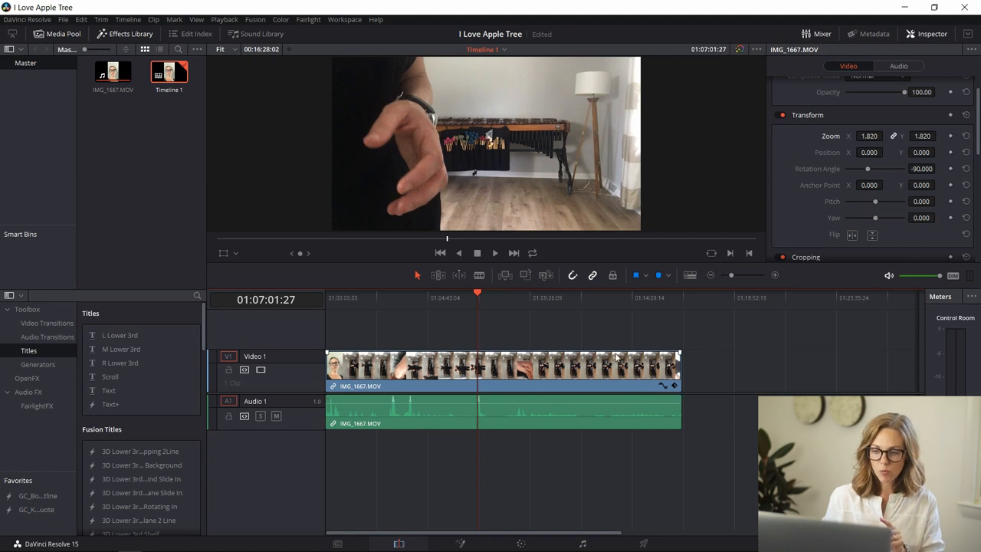
pyautogui.moveTo(625, 414)
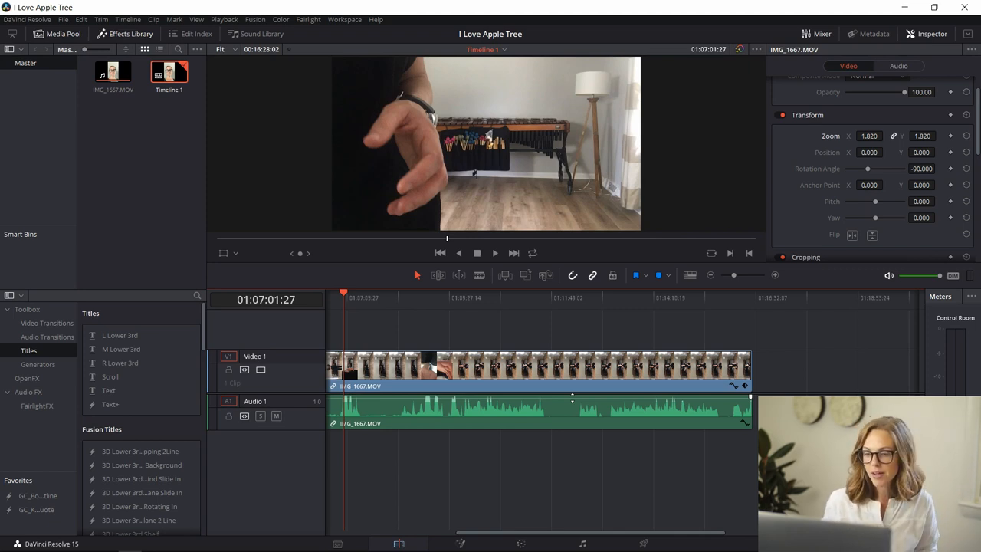
pyautogui.moveTo(513, 389)
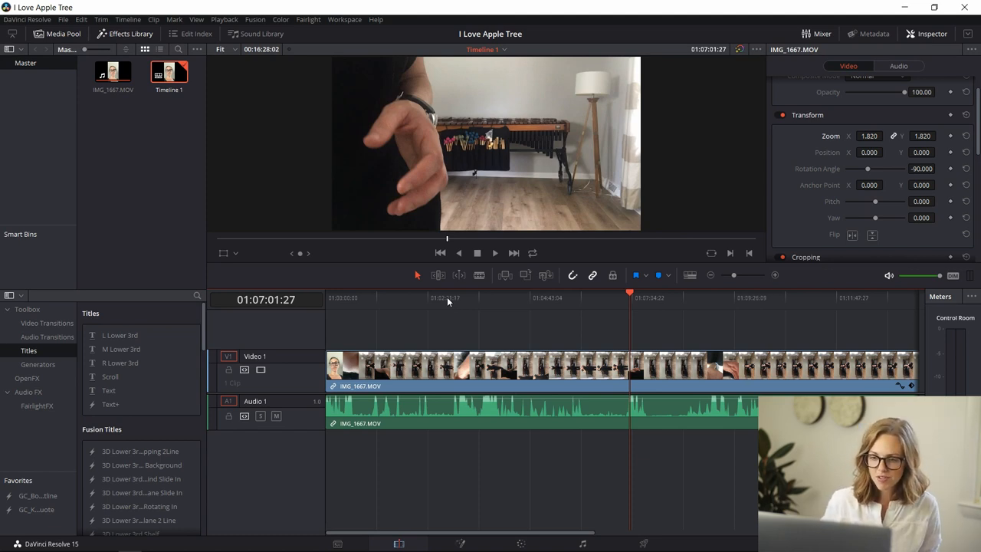
# Step: Play through the clip and park the playhead where the singing starts, near 01:03:38
pyautogui.click(479, 298)
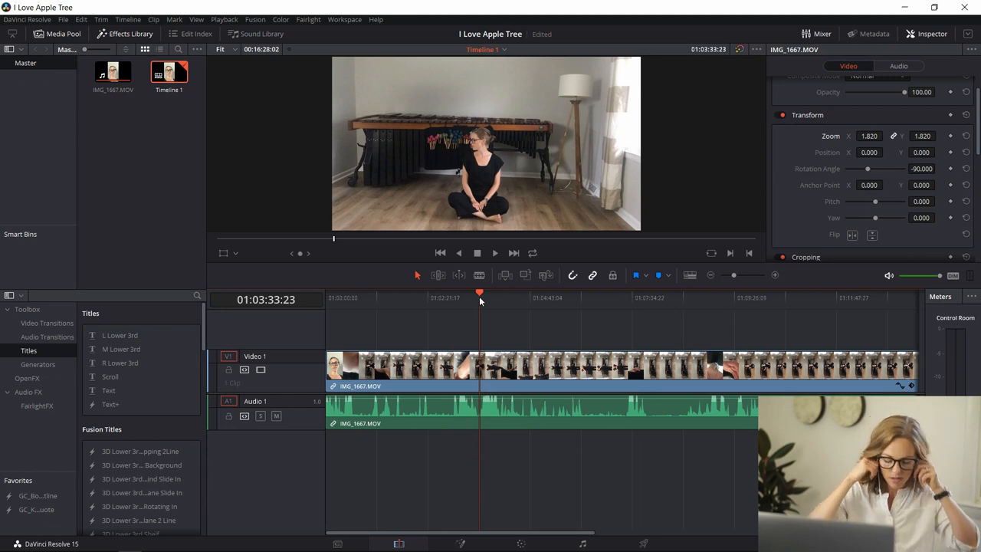
pyautogui.moveTo(567, 100)
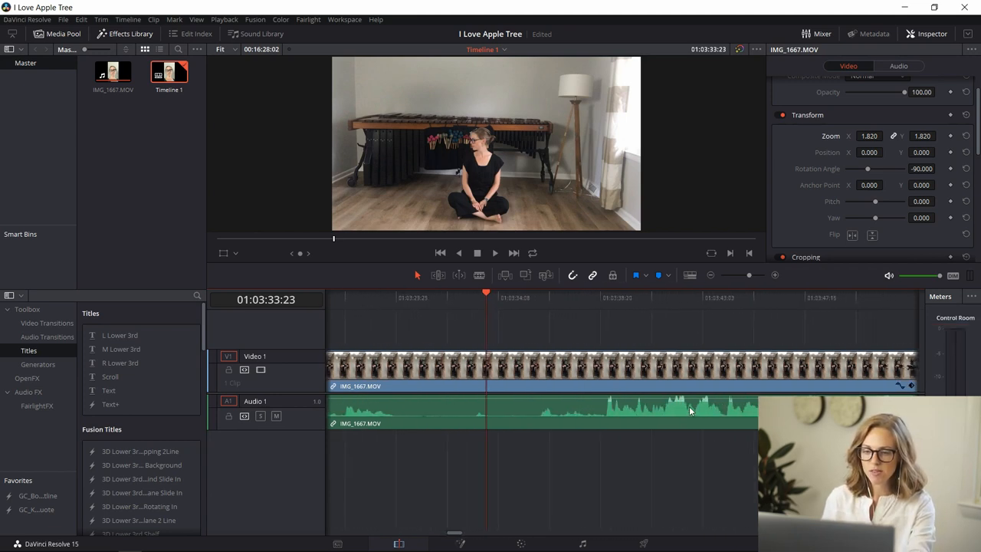
pyautogui.click(603, 298)
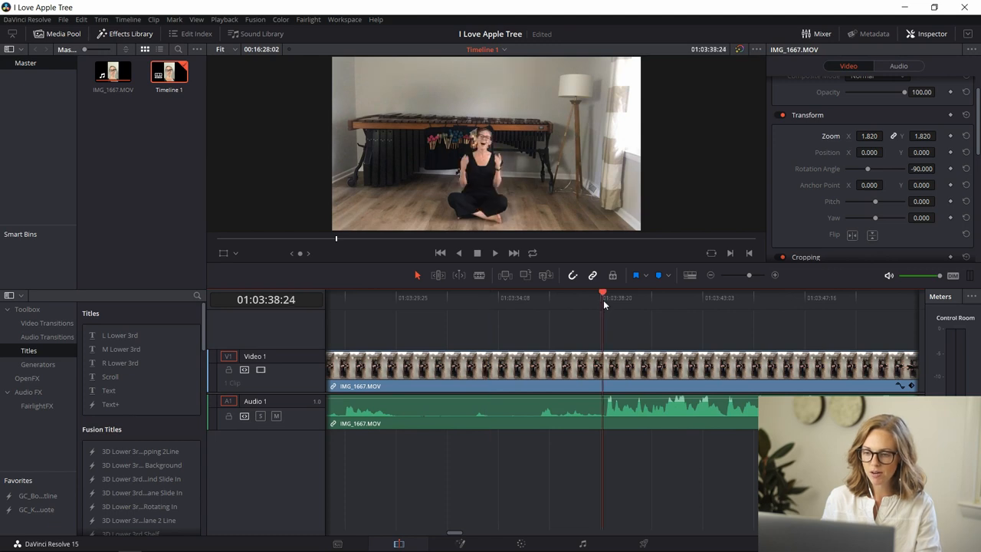
pyautogui.moveTo(605, 301)
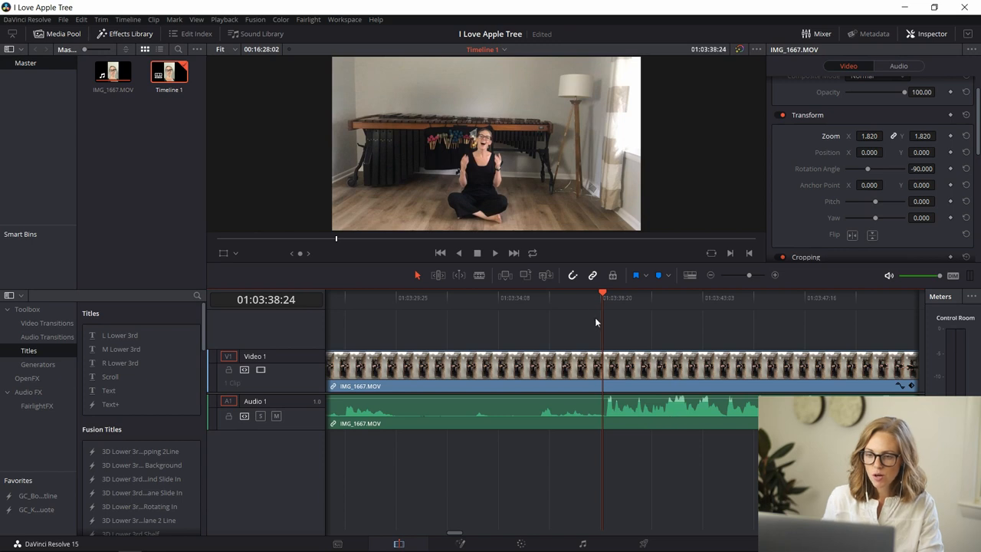
pyautogui.press('space')
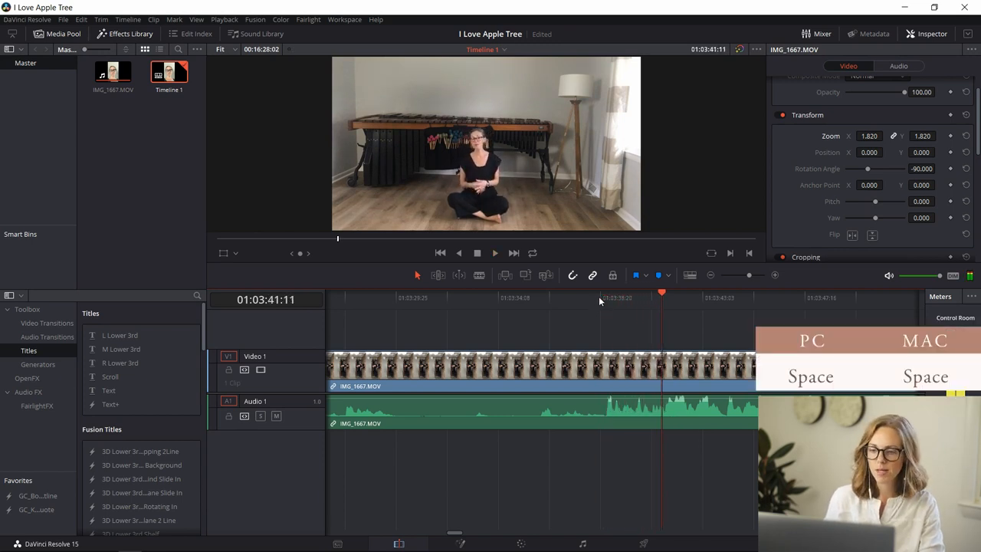
pyautogui.click(608, 297)
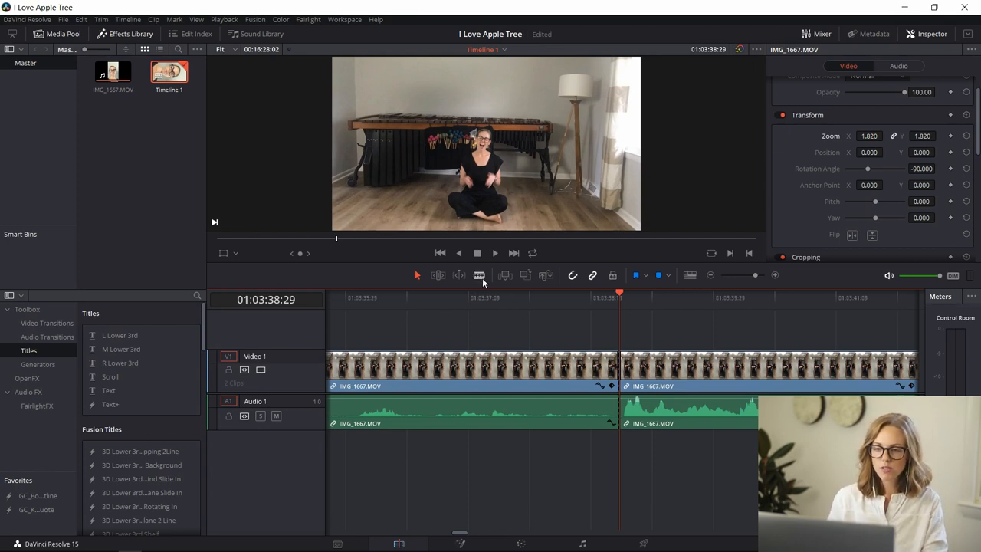
# Step: Cut the clip with Blade Edit Mode, then switch back to Selection Mode
pyautogui.click(479, 276)
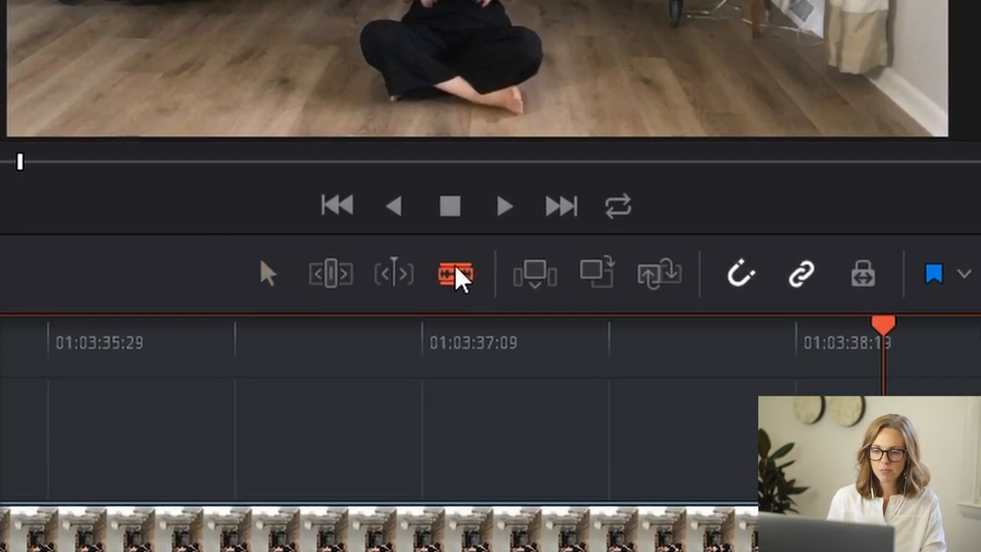
pyautogui.moveTo(487, 291)
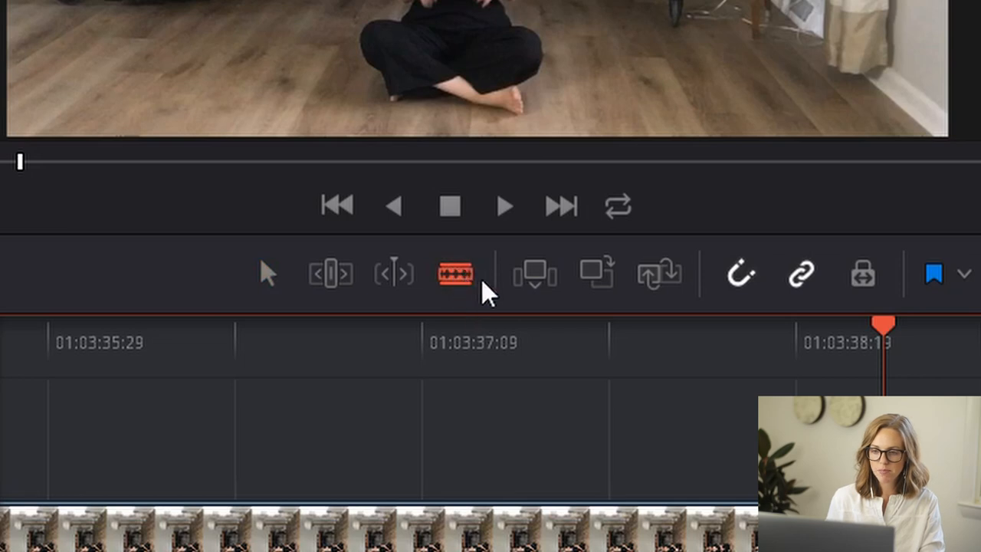
pyautogui.moveTo(272, 280)
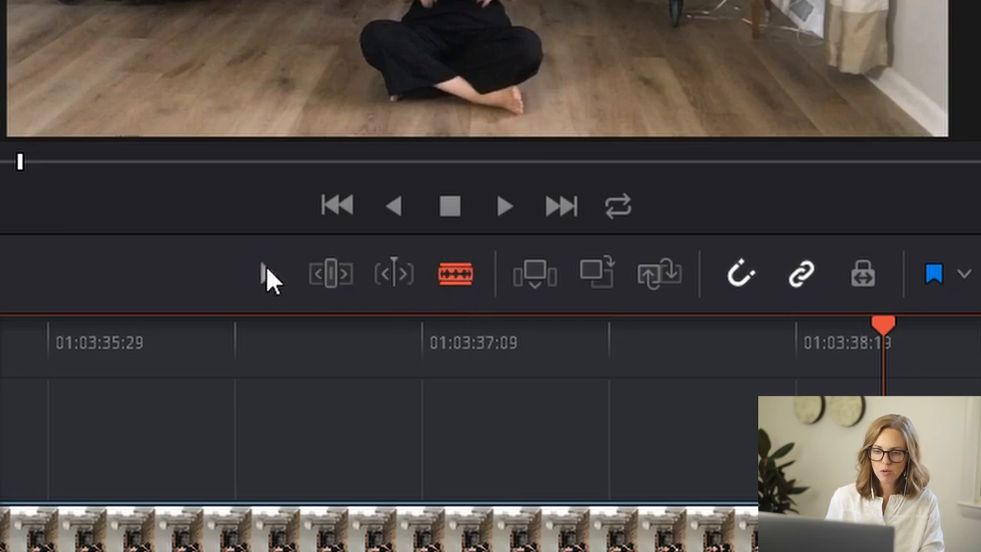
pyautogui.click(454, 274)
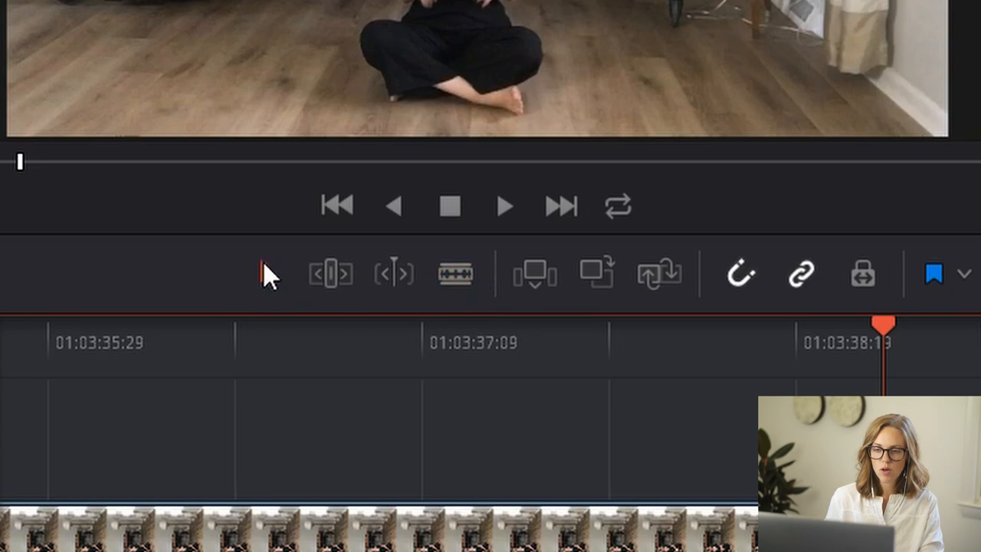
pyautogui.moveTo(330, 273)
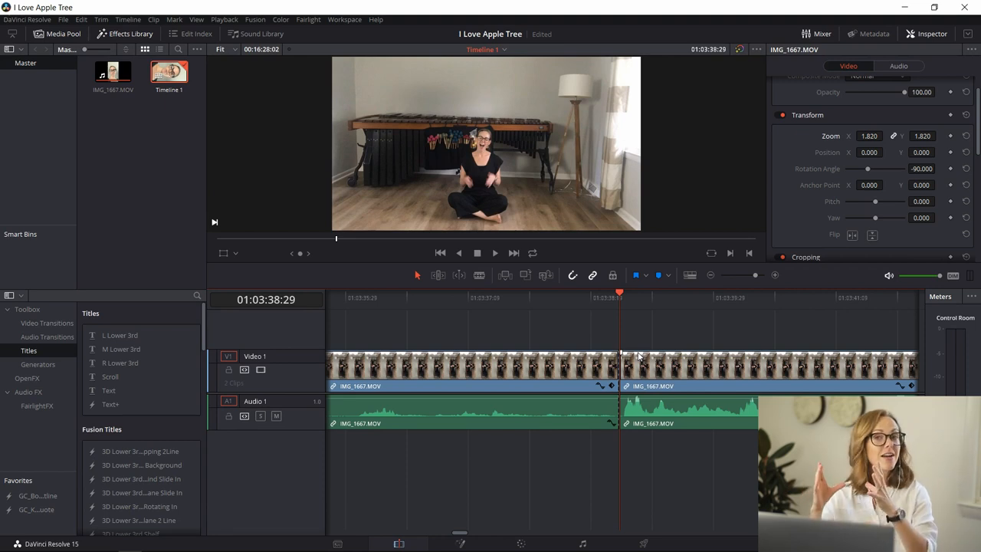
pyautogui.moveTo(594, 342)
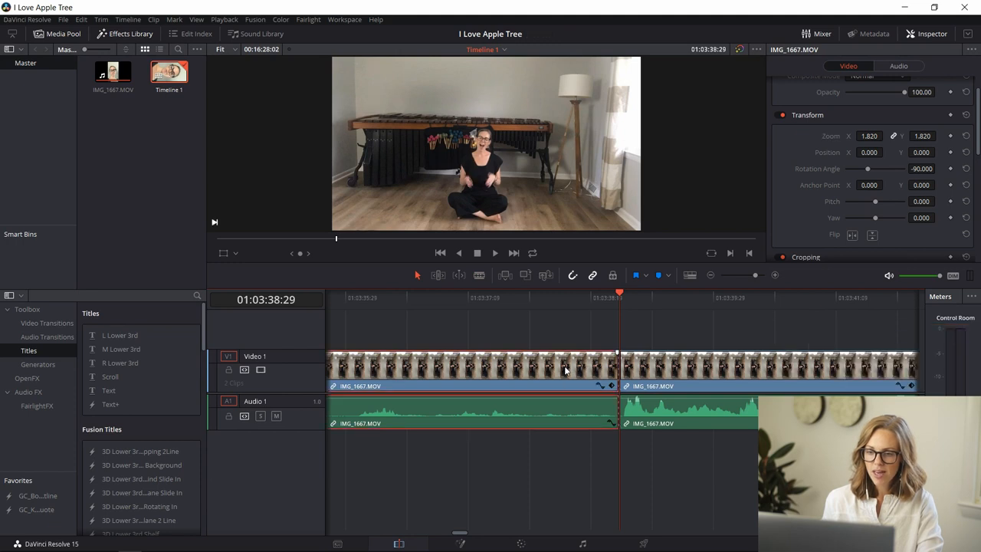
pyautogui.moveTo(520, 390)
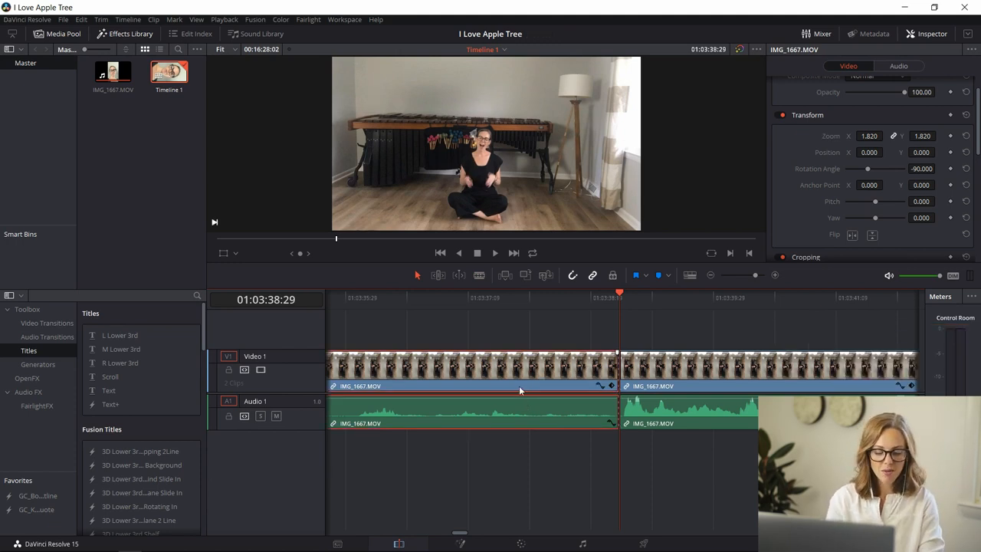
# Step: Ripple delete the footage before the singing with Shift+Delete
pyautogui.press('shift+delete')
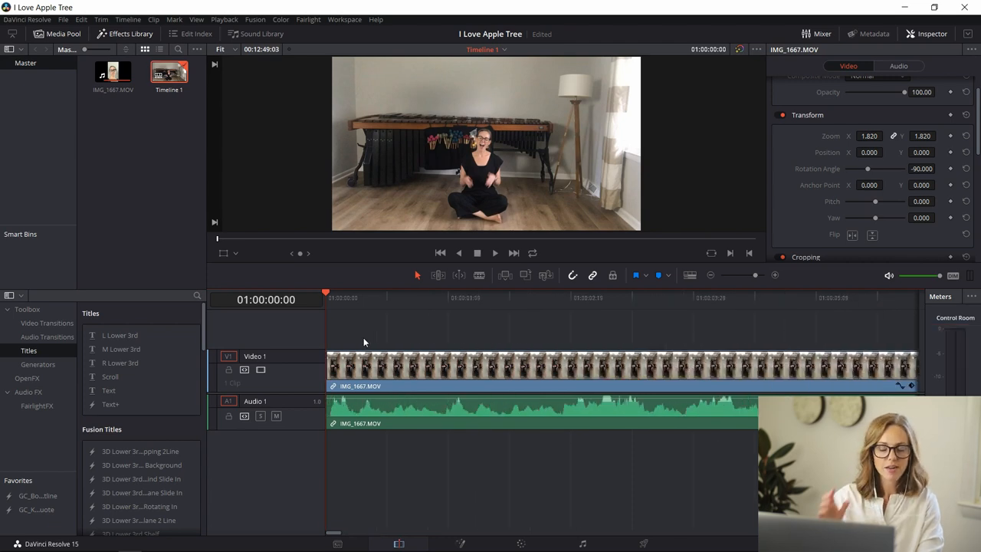
pyautogui.moveTo(849, 298)
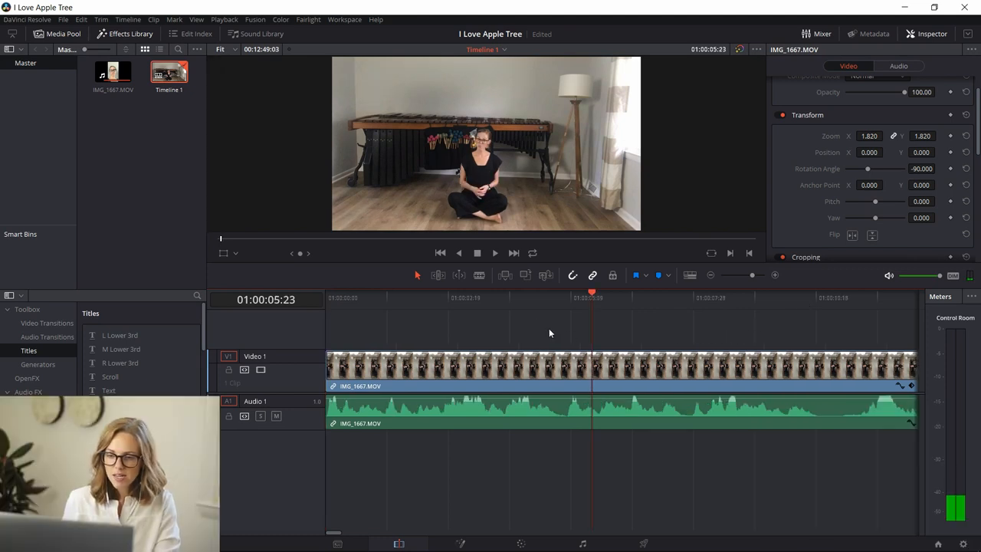
pyautogui.moveTo(342, 308)
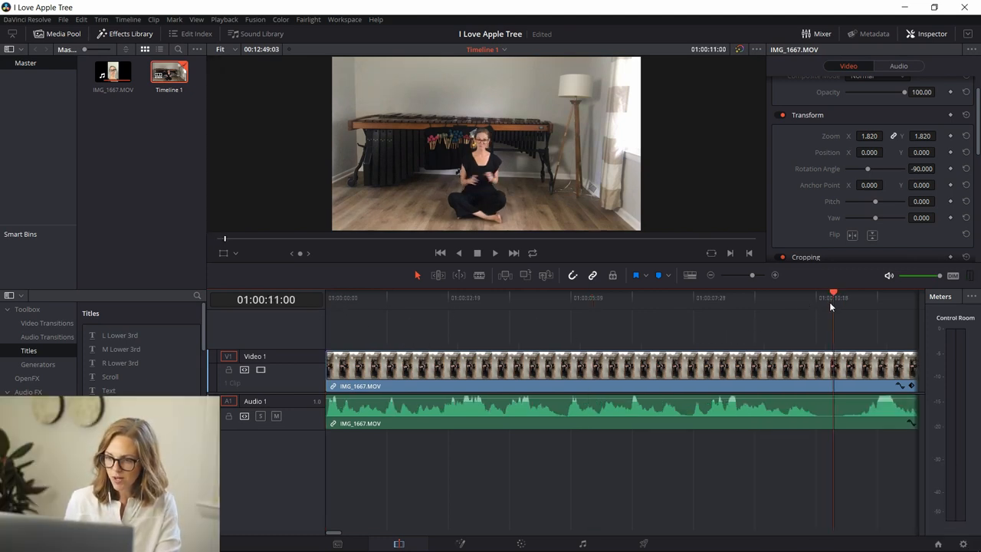
pyautogui.moveTo(763, 273)
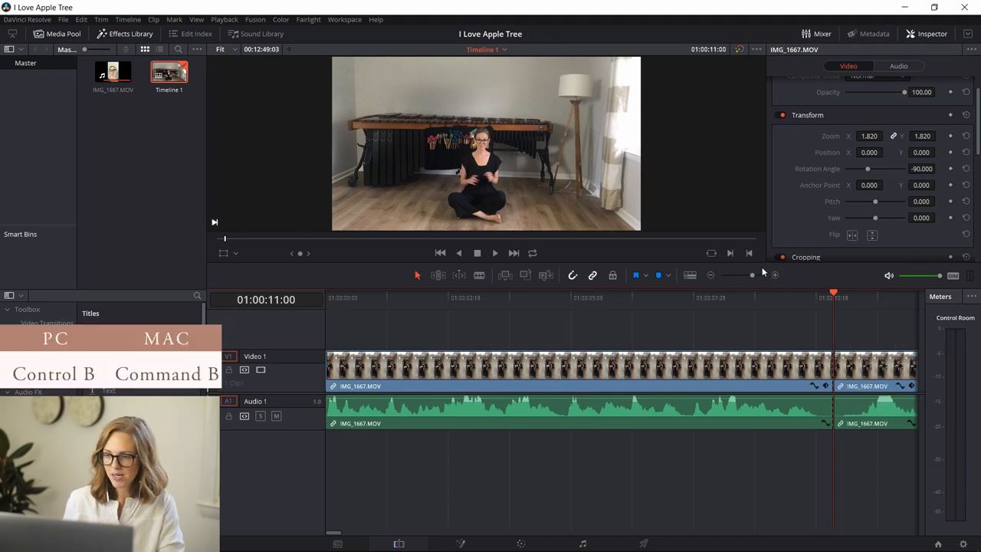
# Step: Move the playhead to about ten seconds into the clip for the second cut
pyautogui.click(29, 350)
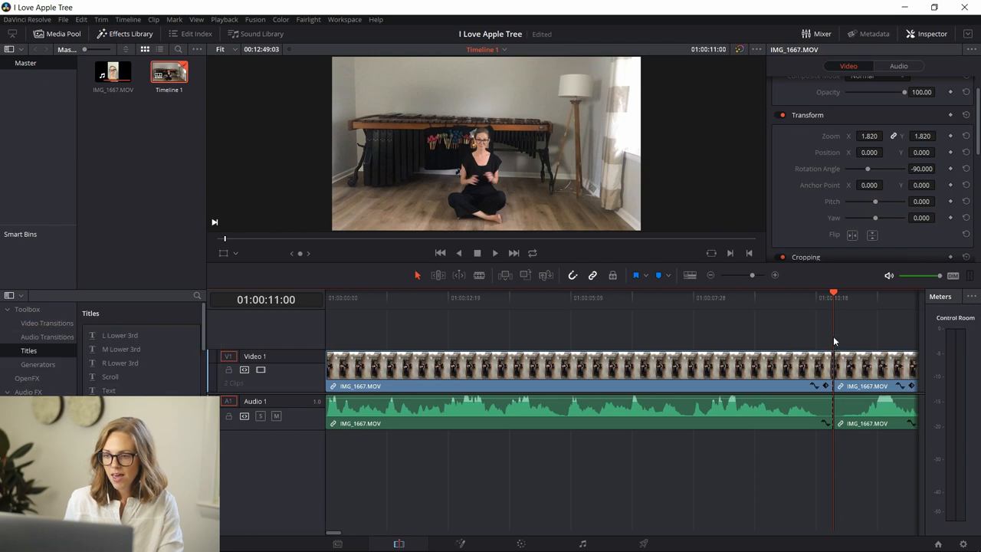
pyautogui.moveTo(780, 302)
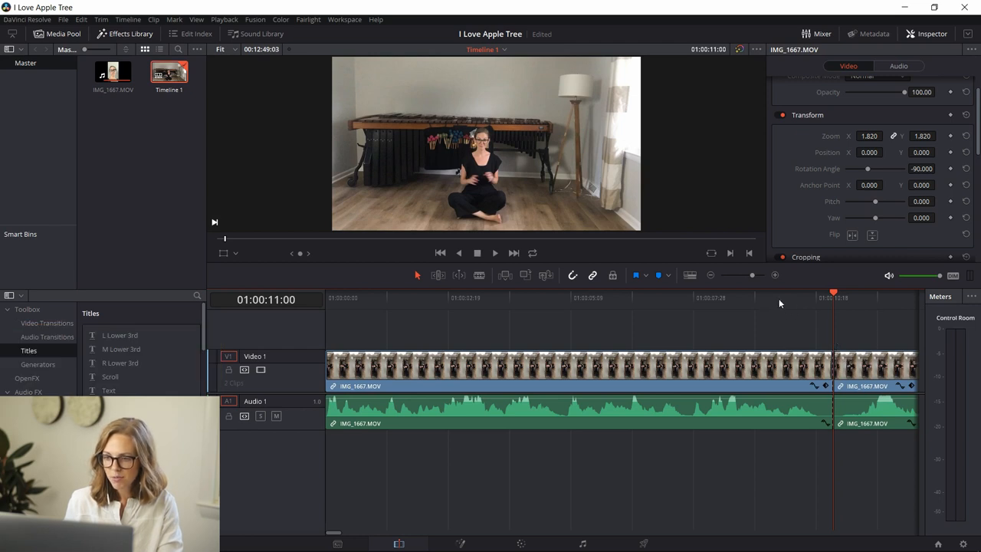
pyautogui.click(766, 297)
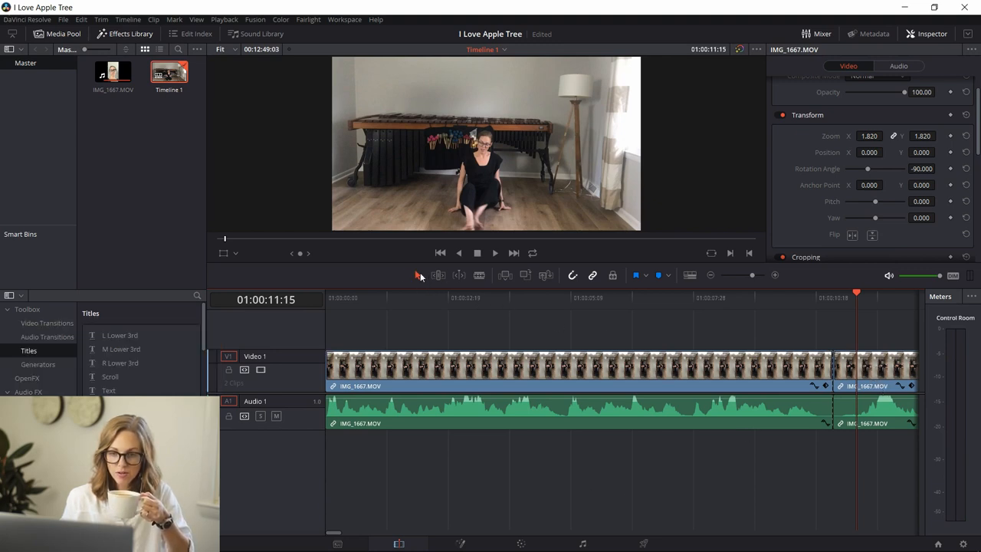
pyautogui.moveTo(414, 299)
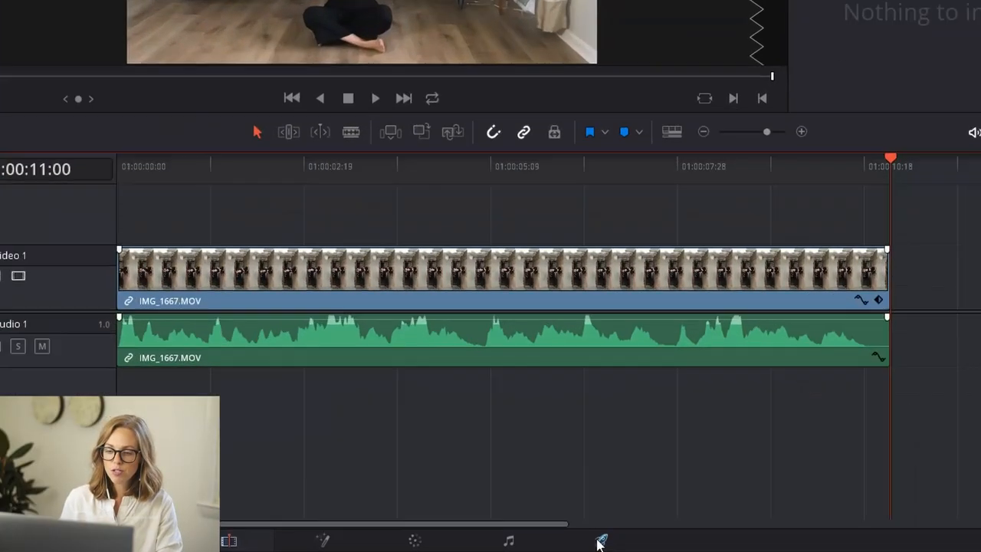
# Step: On the Deliver page, apply the YouTube 1080p preset and name the file 'I Love Apple Tree'
pyautogui.click(602, 543)
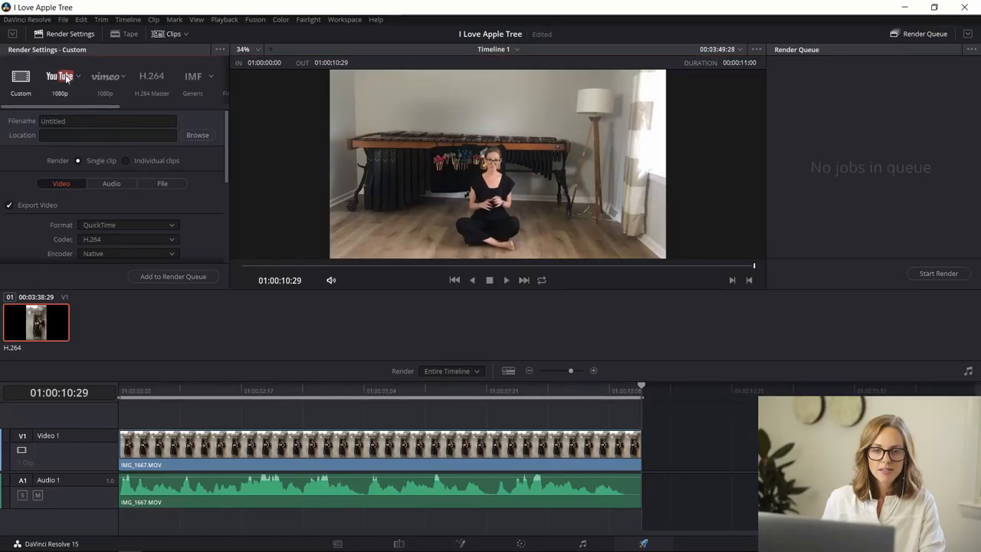
pyautogui.click(59, 81)
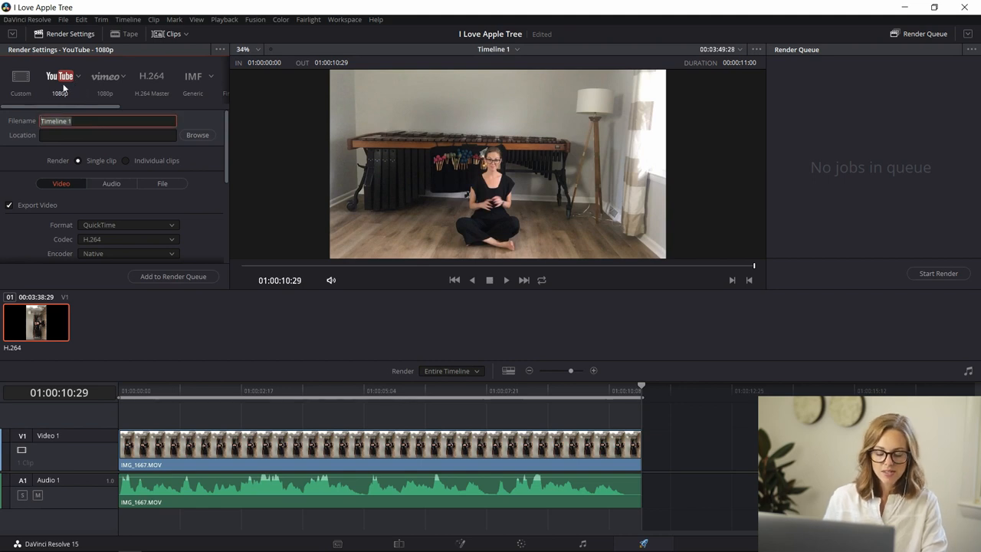
pyautogui.write('I Love')
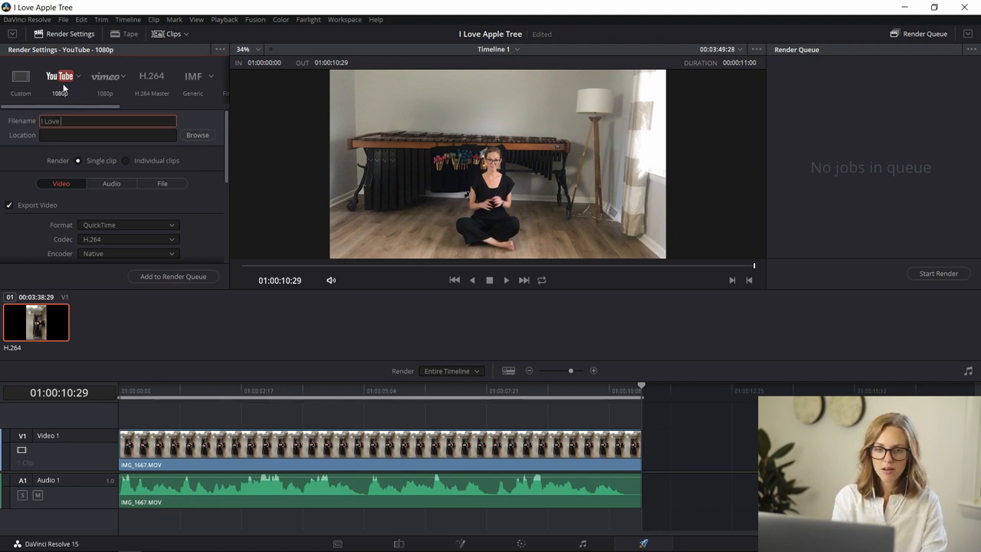
pyautogui.write('Apple Tree')
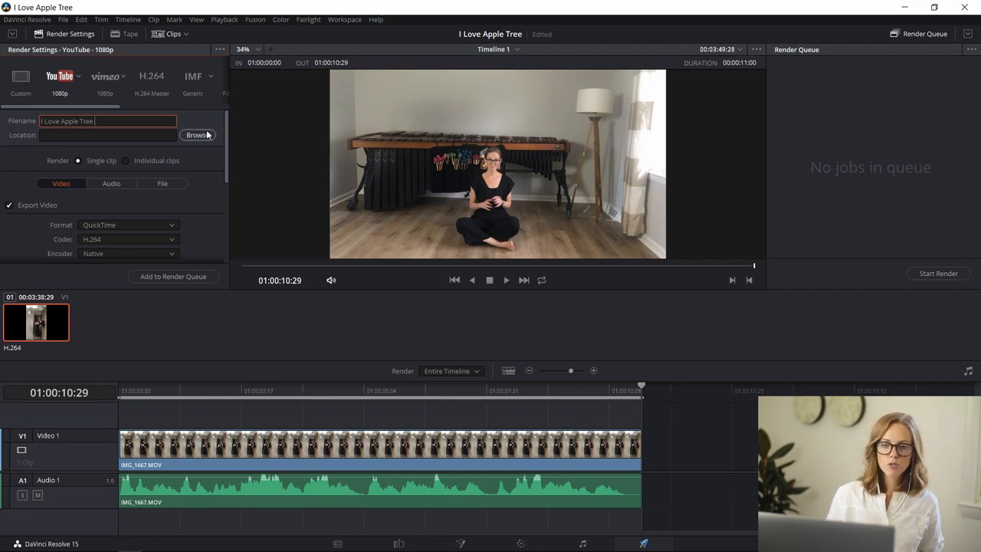
pyautogui.moveTo(132, 188)
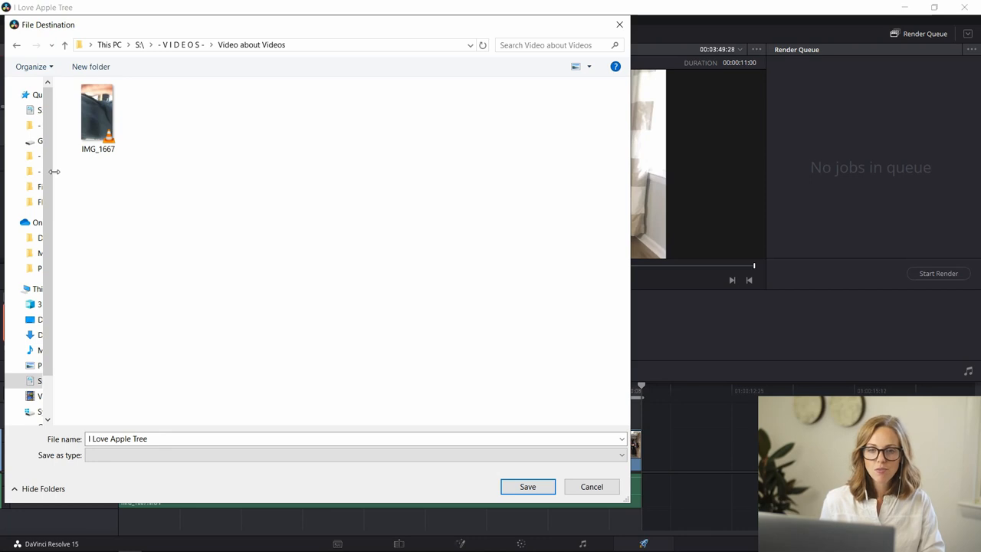
pyautogui.moveTo(127, 145)
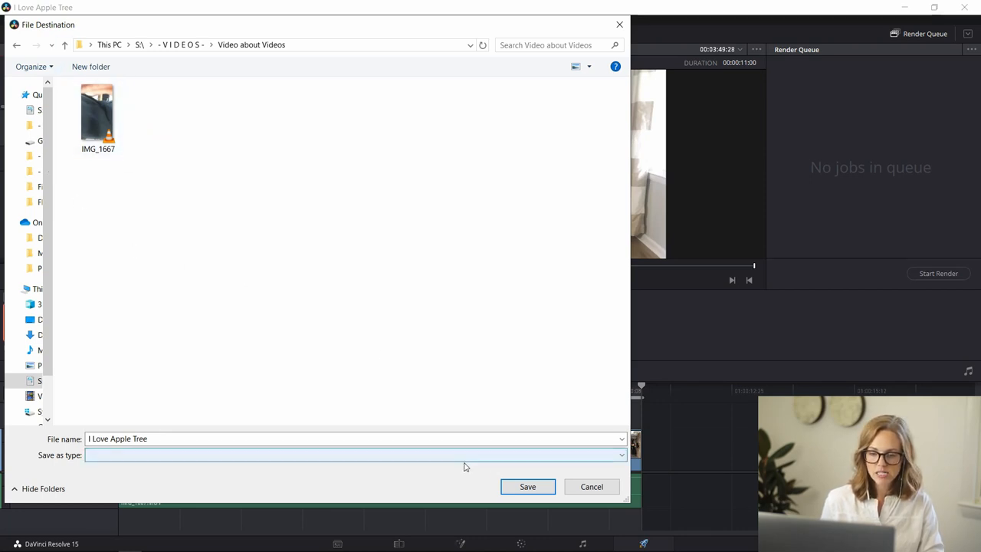
# Step: Save S:\- V I D E O S -\Video about Videos as the render destination
pyautogui.click(527, 486)
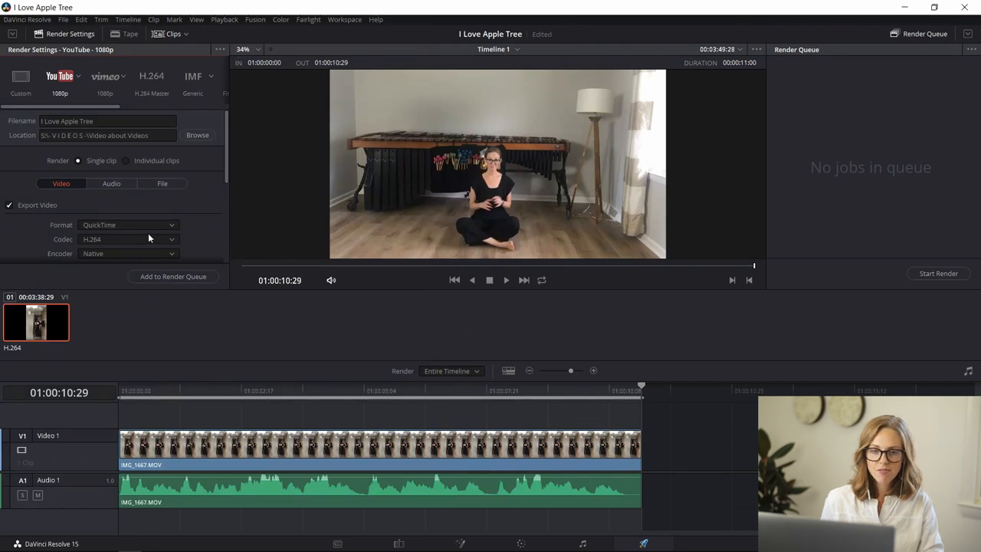
pyautogui.moveTo(185, 176)
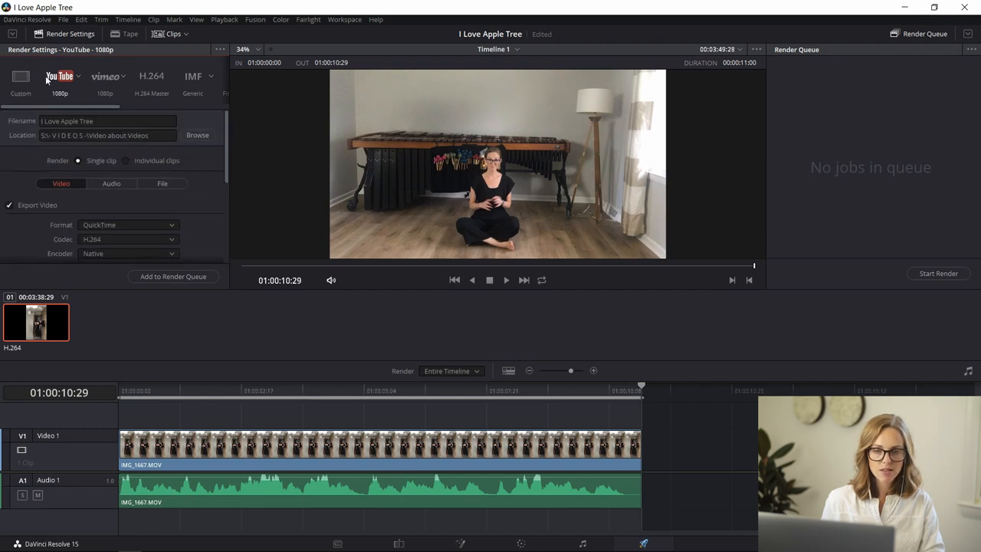
pyautogui.moveTo(80, 113)
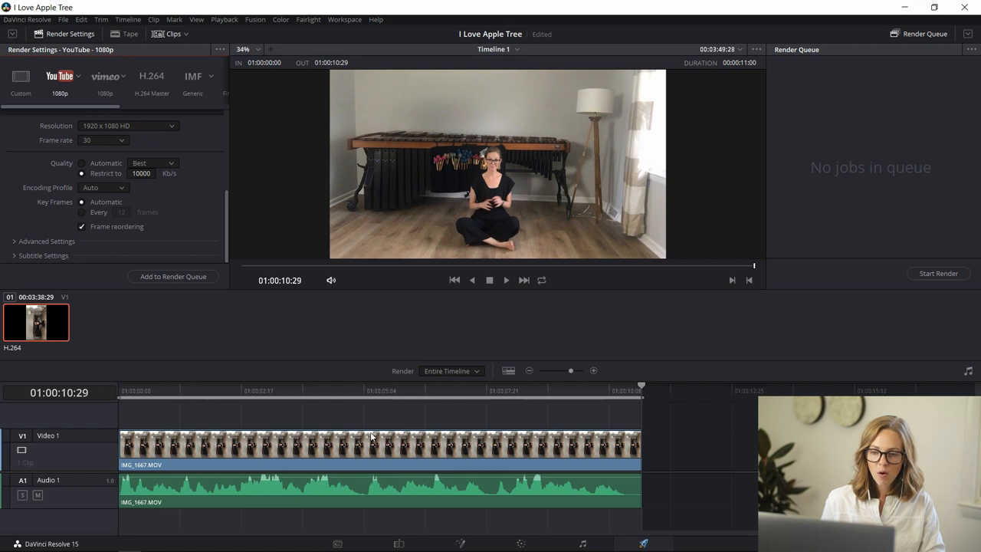
pyautogui.moveTo(266, 479)
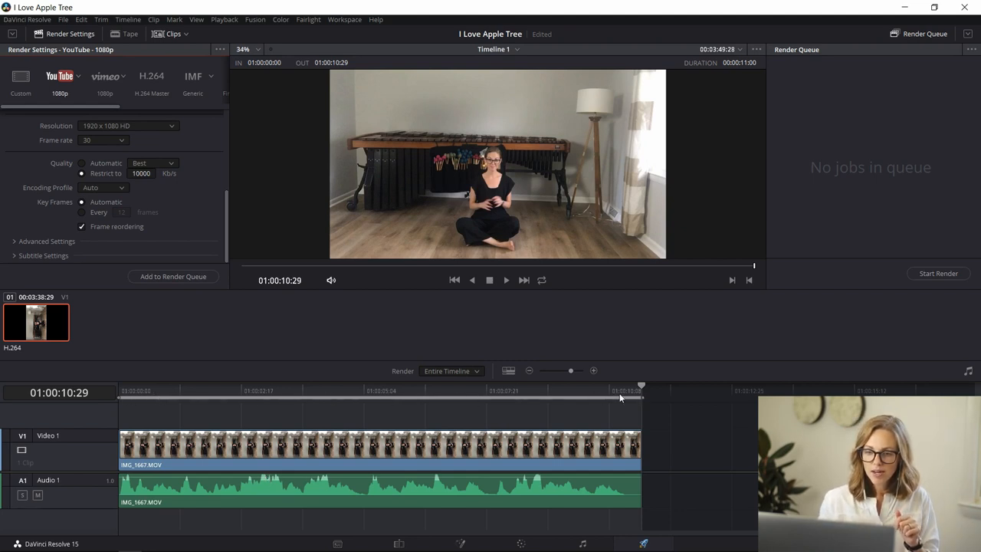
pyautogui.moveTo(433, 399)
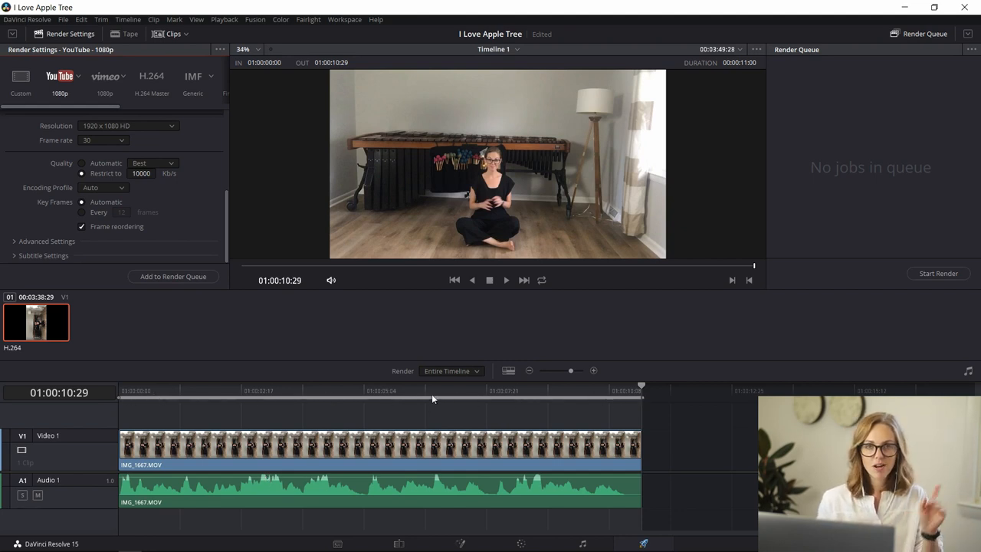
pyautogui.moveTo(495, 356)
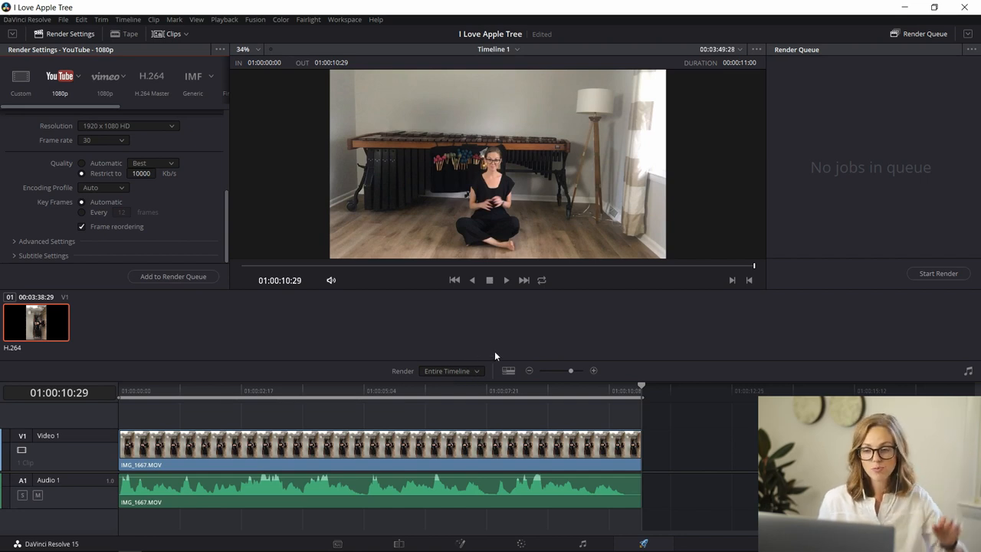
pyautogui.moveTo(273, 405)
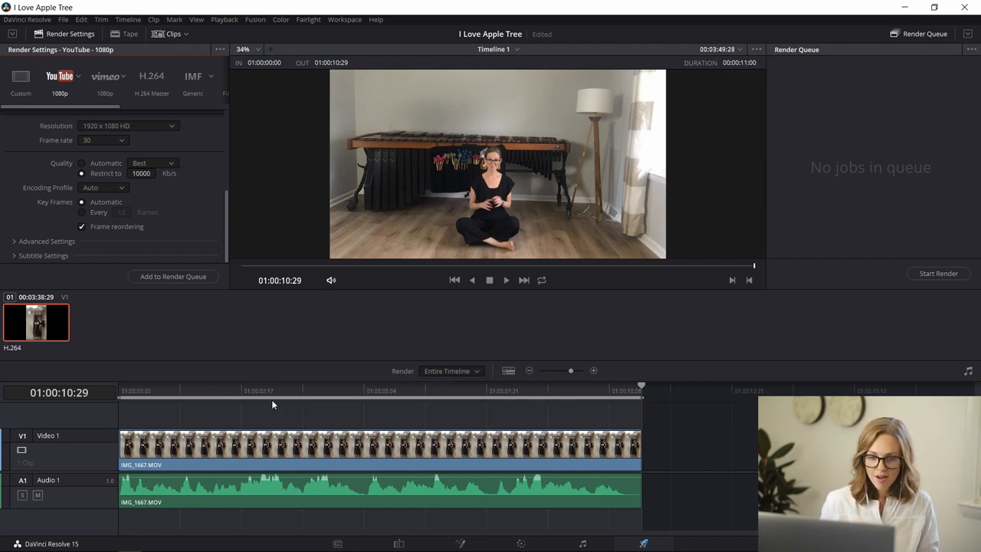
pyautogui.moveTo(128, 409)
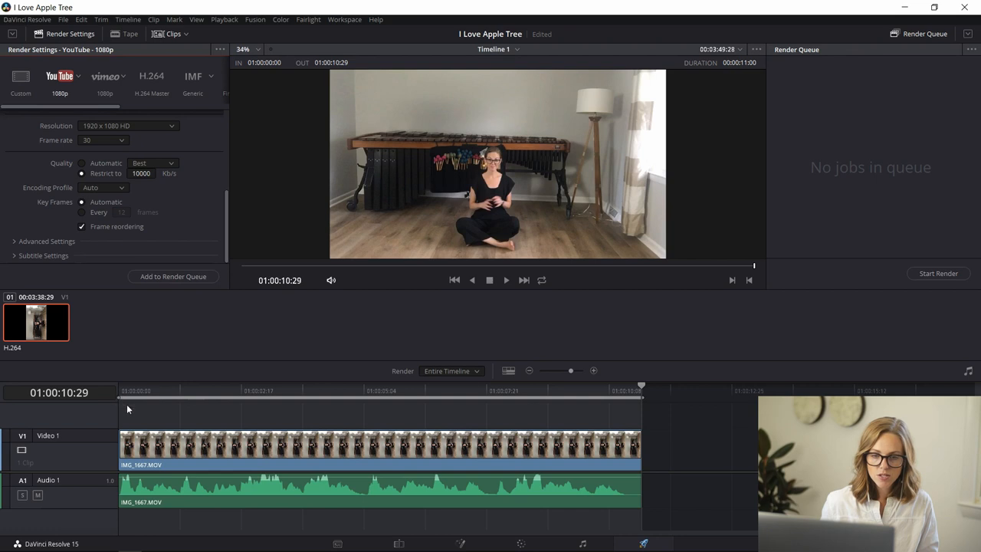
pyautogui.moveTo(650, 418)
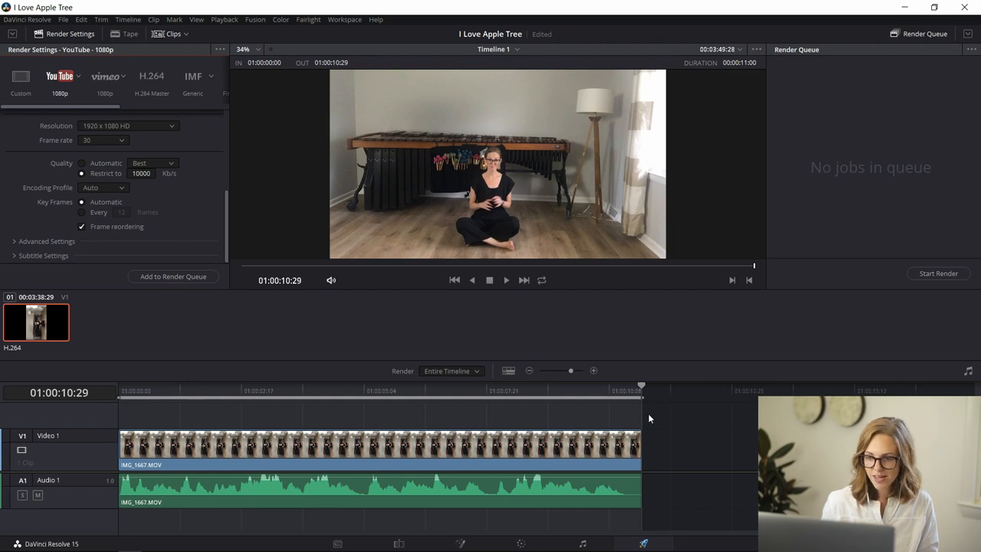
# Step: Render the In/Out Range from 01:00:00:00 to 01:00:10:29
pyautogui.click(597, 402)
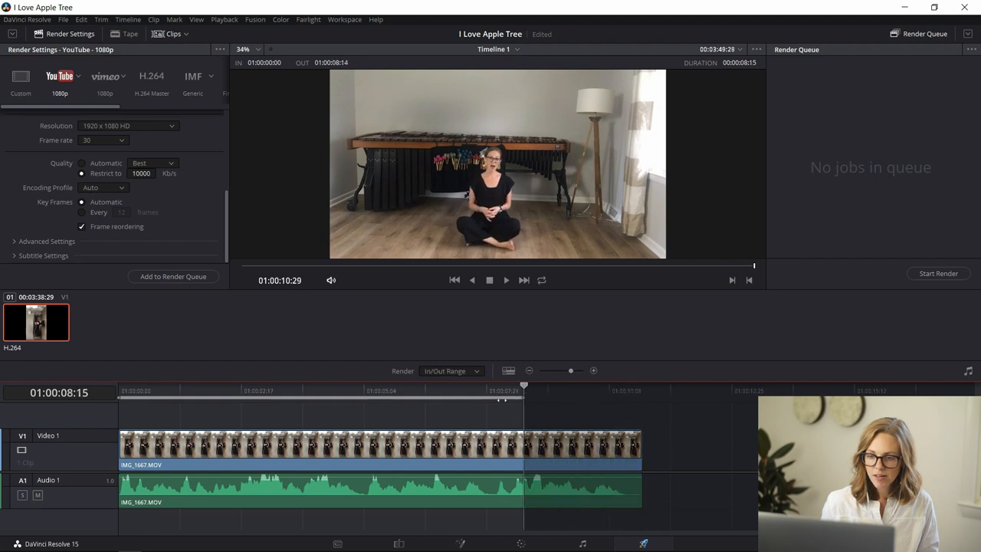
pyautogui.click(334, 390)
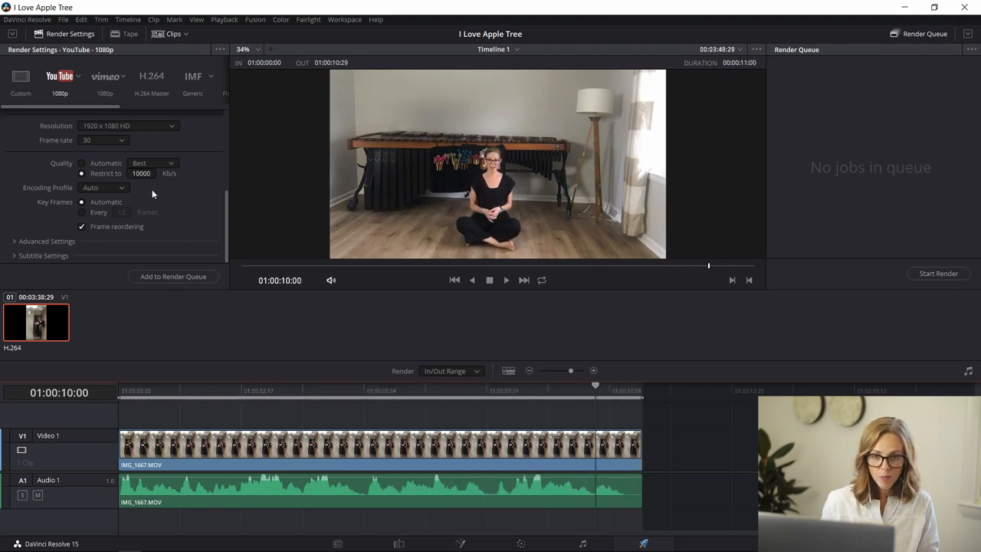
# Step: Queue the I Love Apple Tree job and start rendering it
pyautogui.click(173, 276)
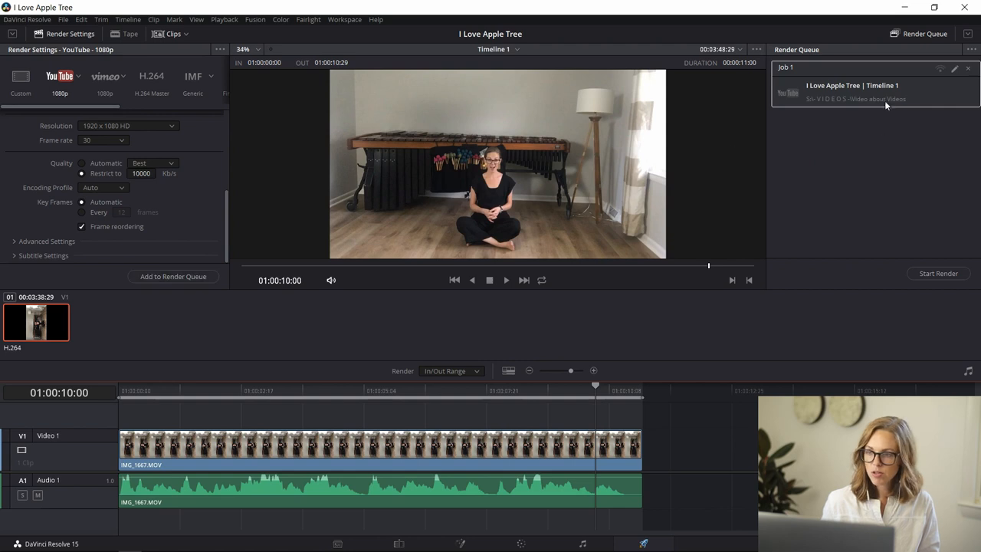
pyautogui.moveTo(919, 243)
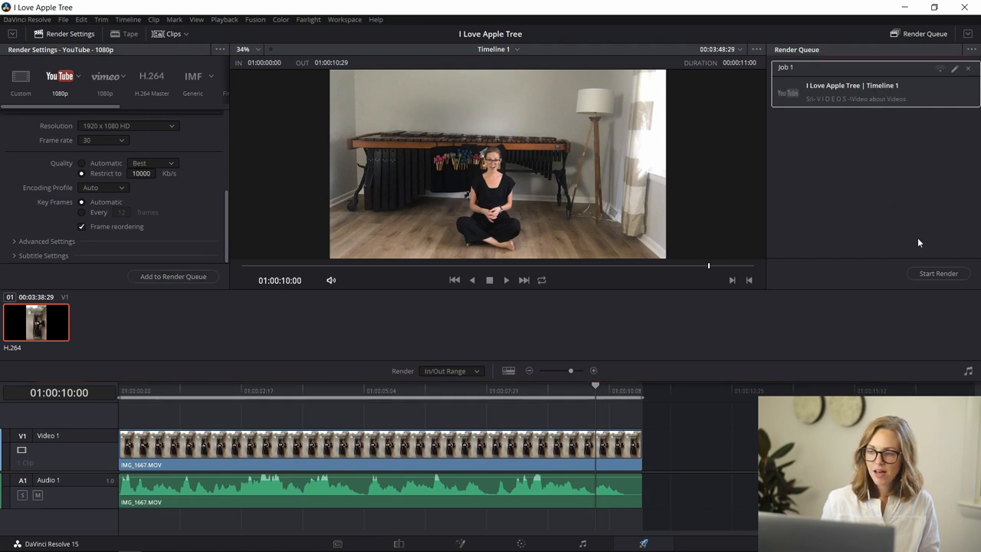
pyautogui.moveTo(863, 181)
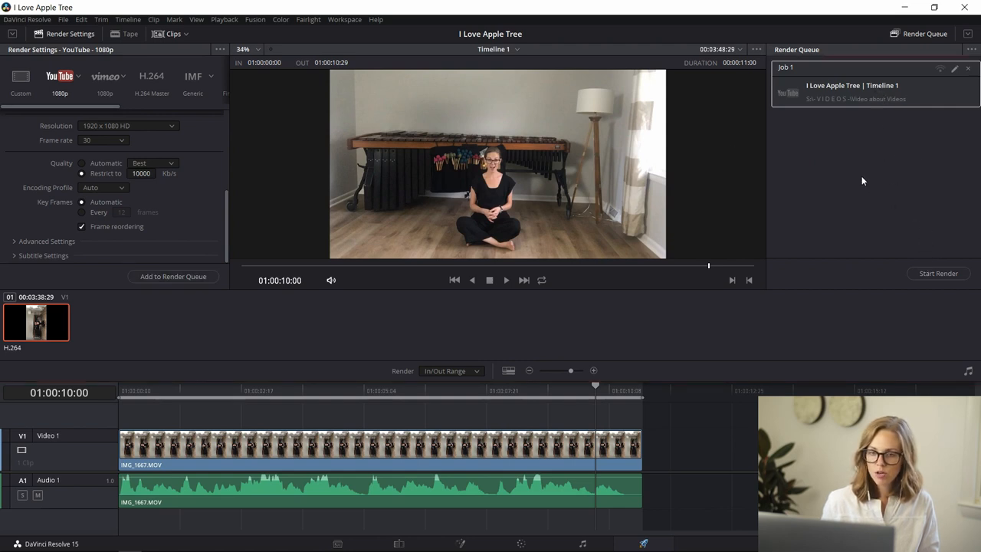
pyautogui.moveTo(953, 220)
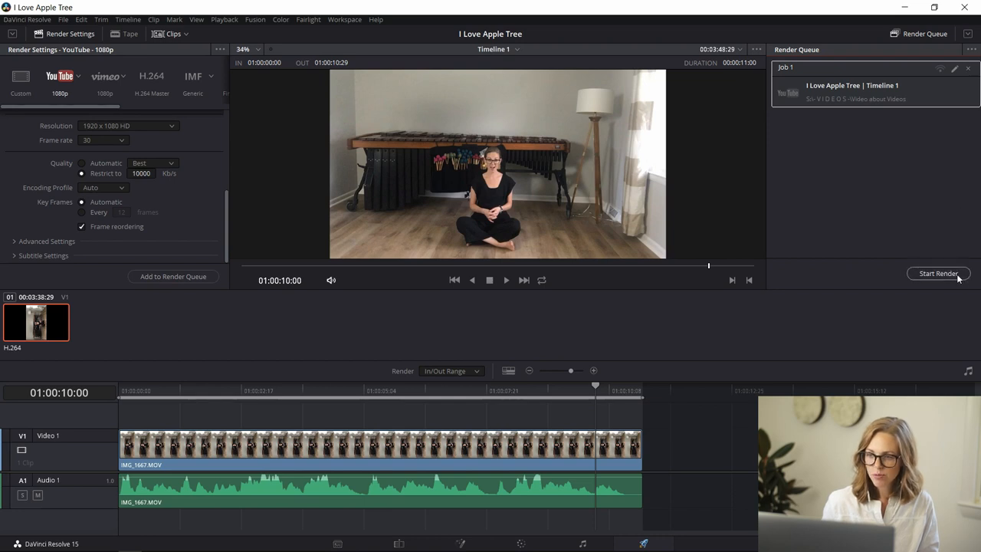
pyautogui.click(937, 274)
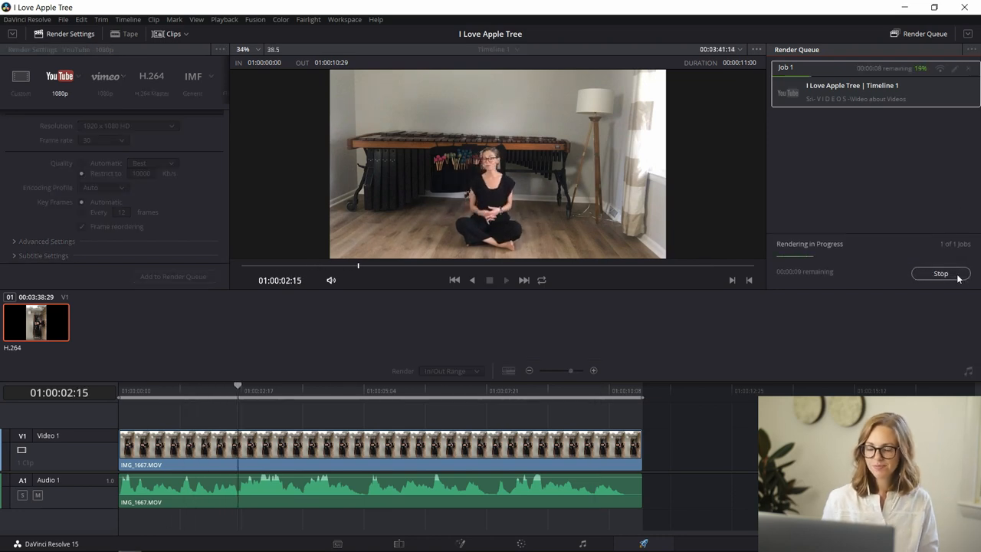